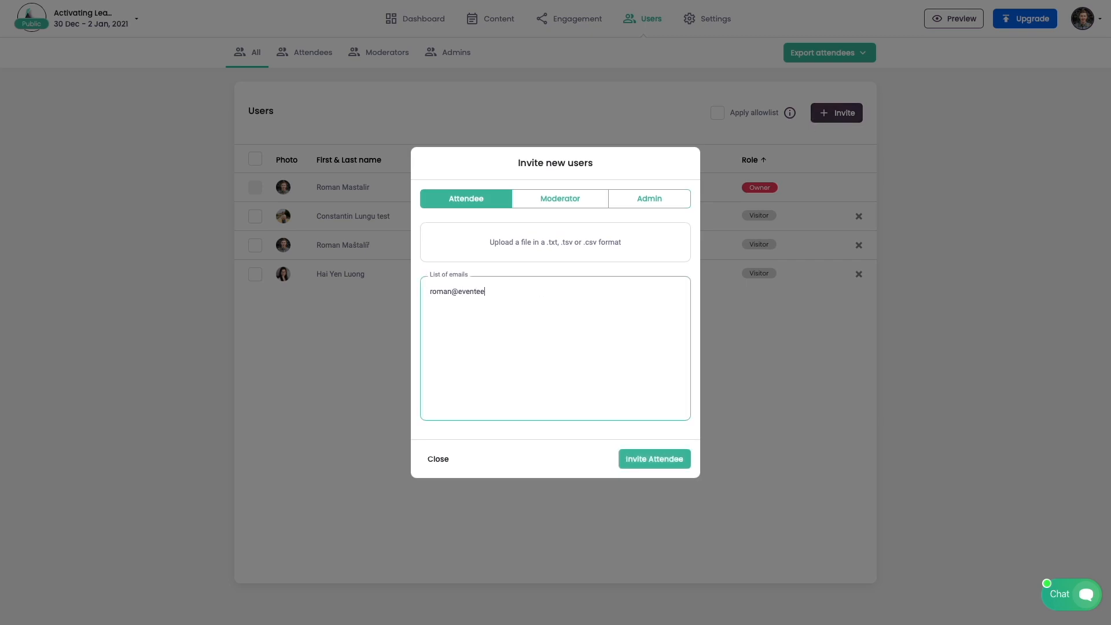
# Send the attendee invitation from Eventee and confirm it.
pyautogui.click(654, 459)
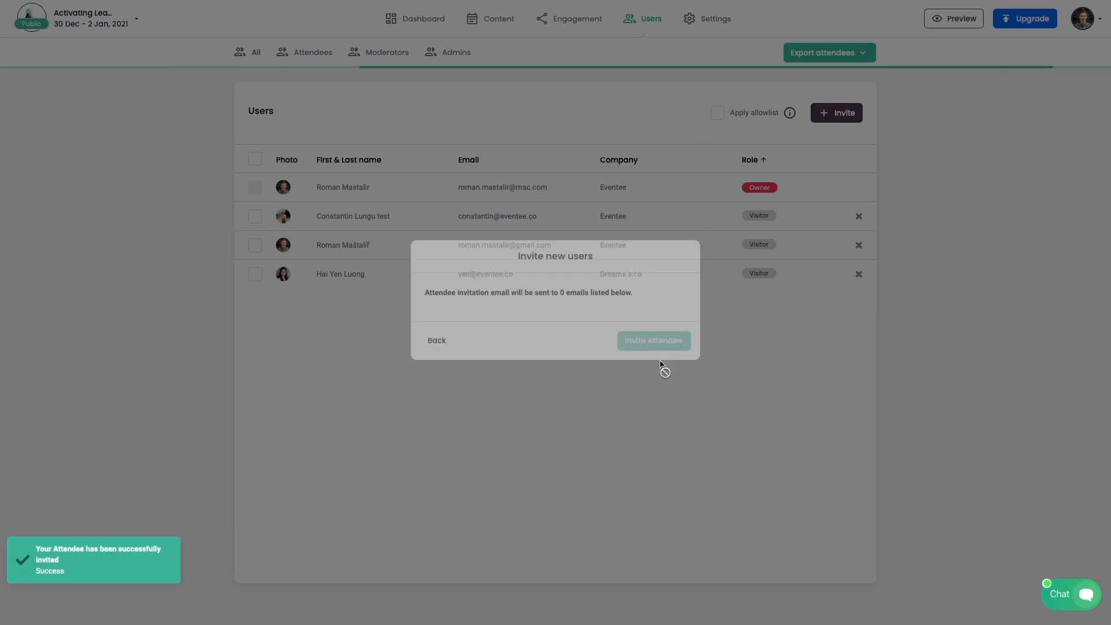
pyautogui.click(652, 340)
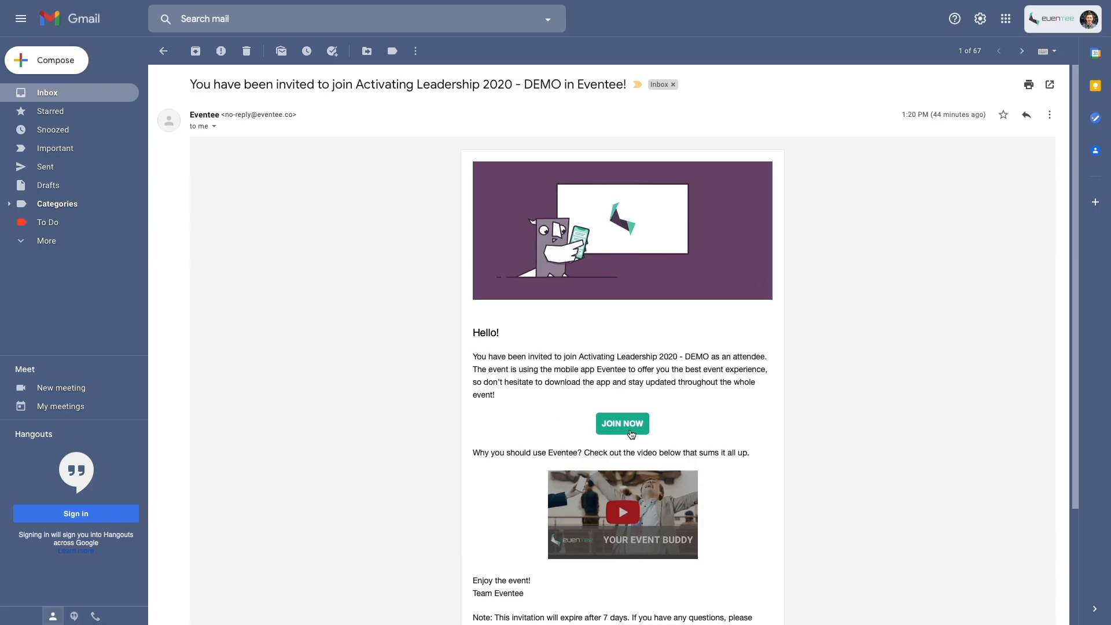
# Enable pin code 1111, the allowlist, and anonymous-user restriction in Features.
pyautogui.click(622, 423)
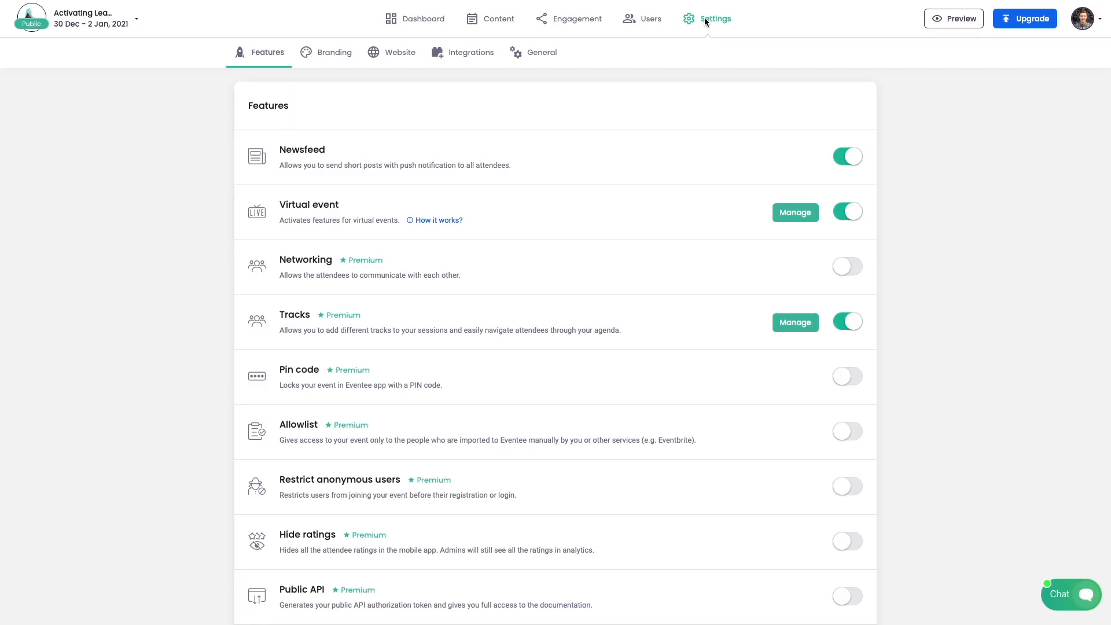
pyautogui.click(847, 376)
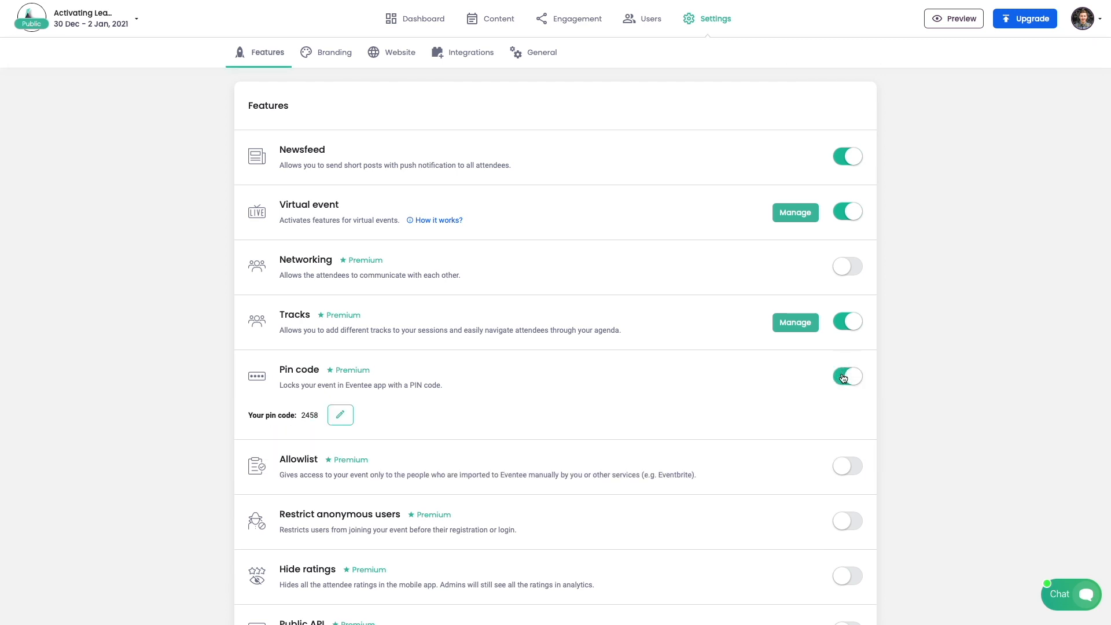
pyautogui.click(341, 415)
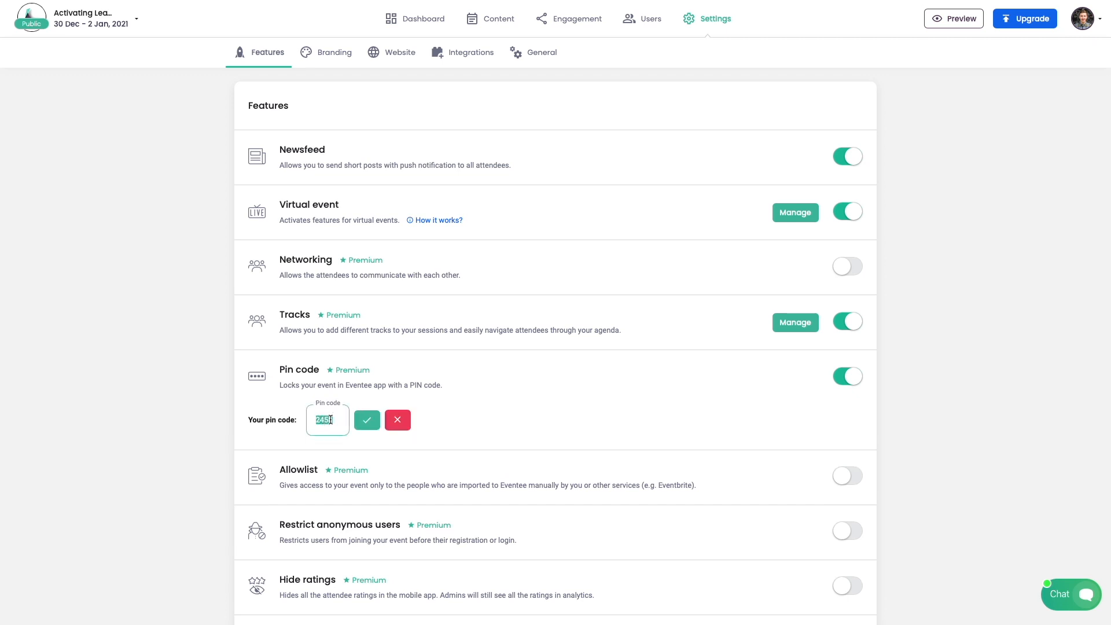
pyautogui.click(367, 419)
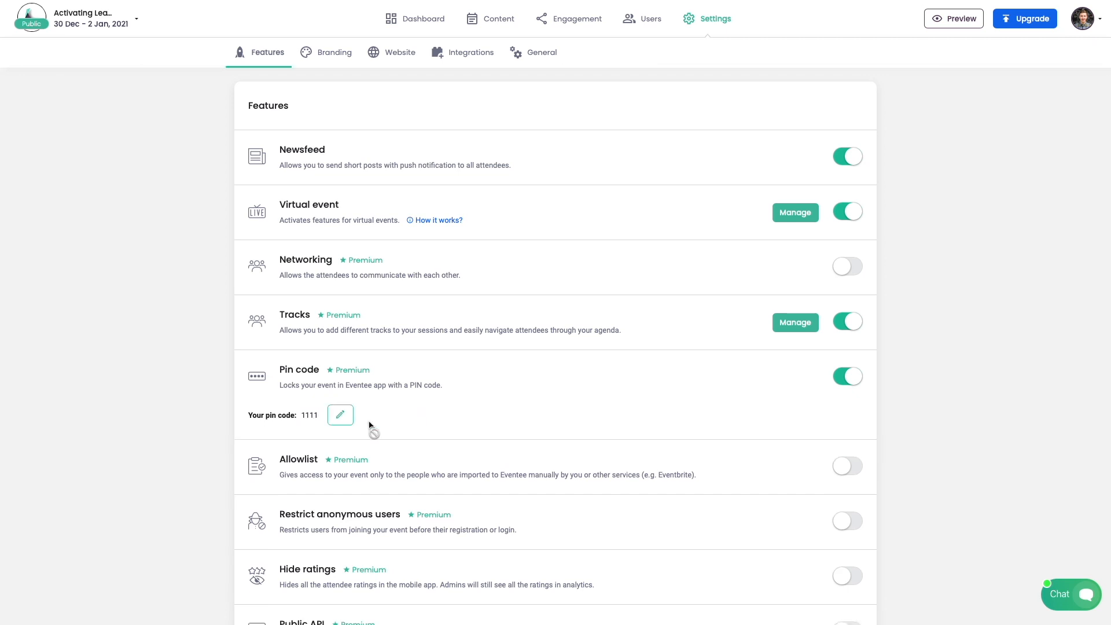
pyautogui.moveTo(672, 475)
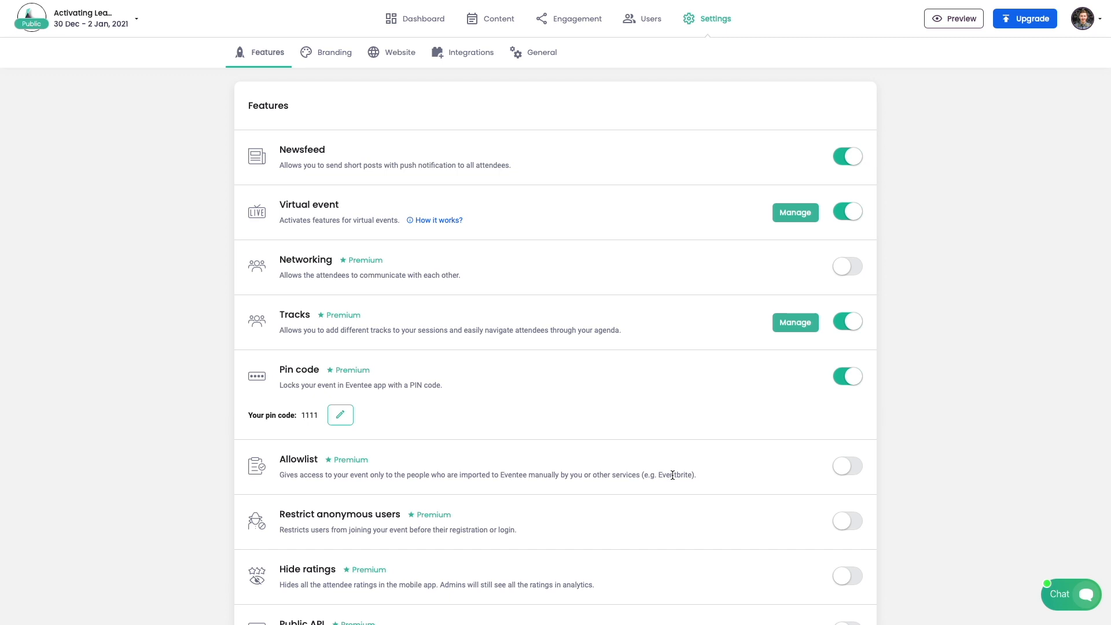
pyautogui.click(847, 466)
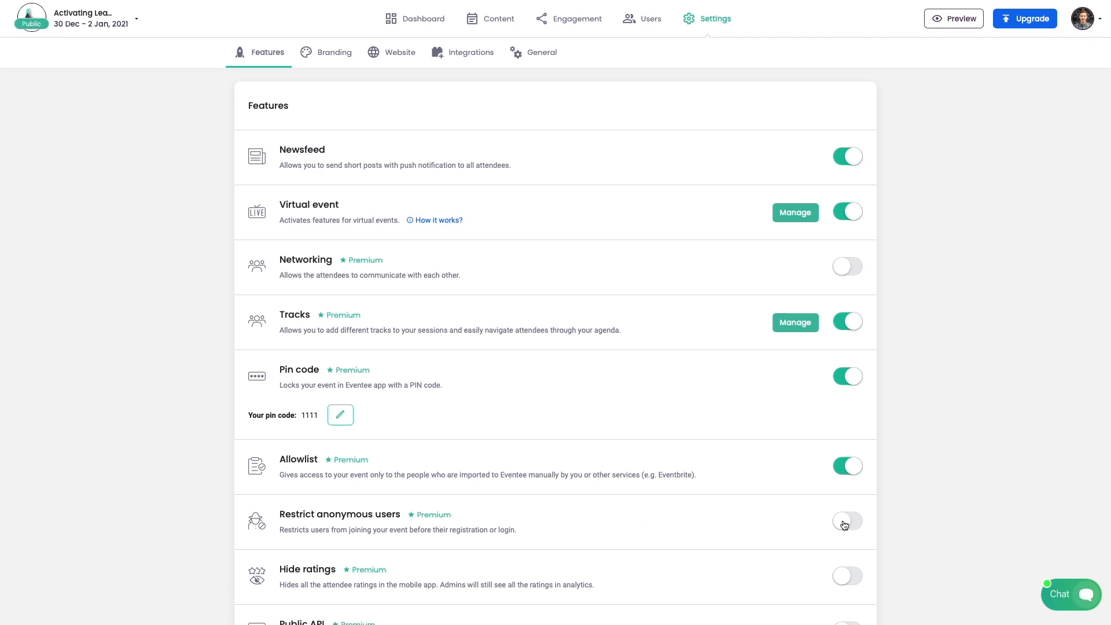
pyautogui.click(847, 521)
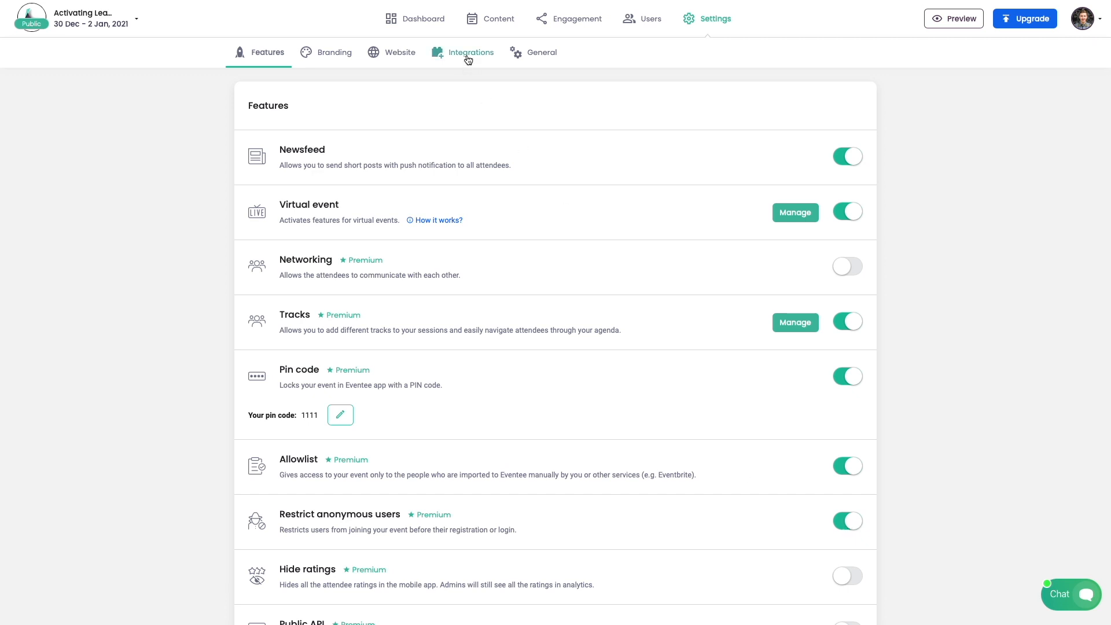
# Link Eventbrite's Activating Leadership event and synchronize its attendees.
pyautogui.click(470, 52)
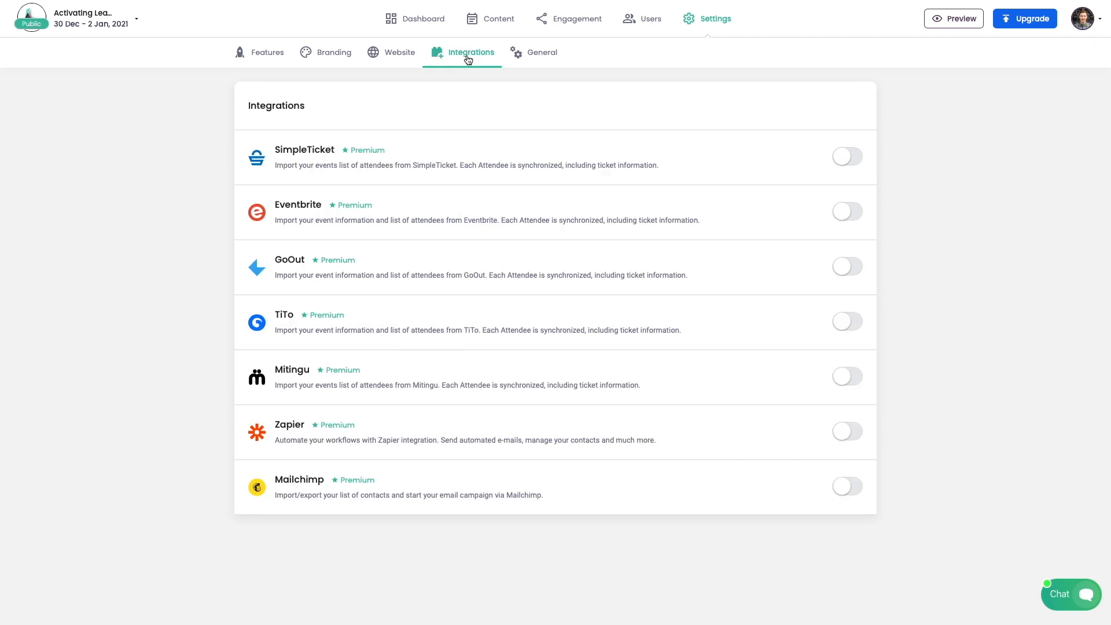
pyautogui.click(847, 211)
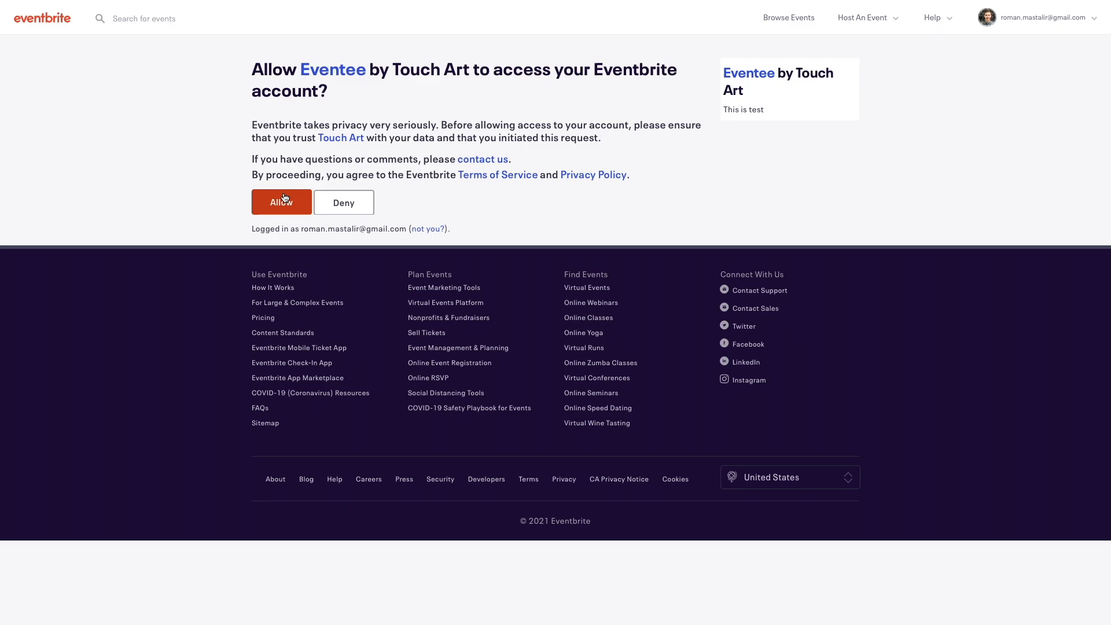
pyautogui.click(281, 202)
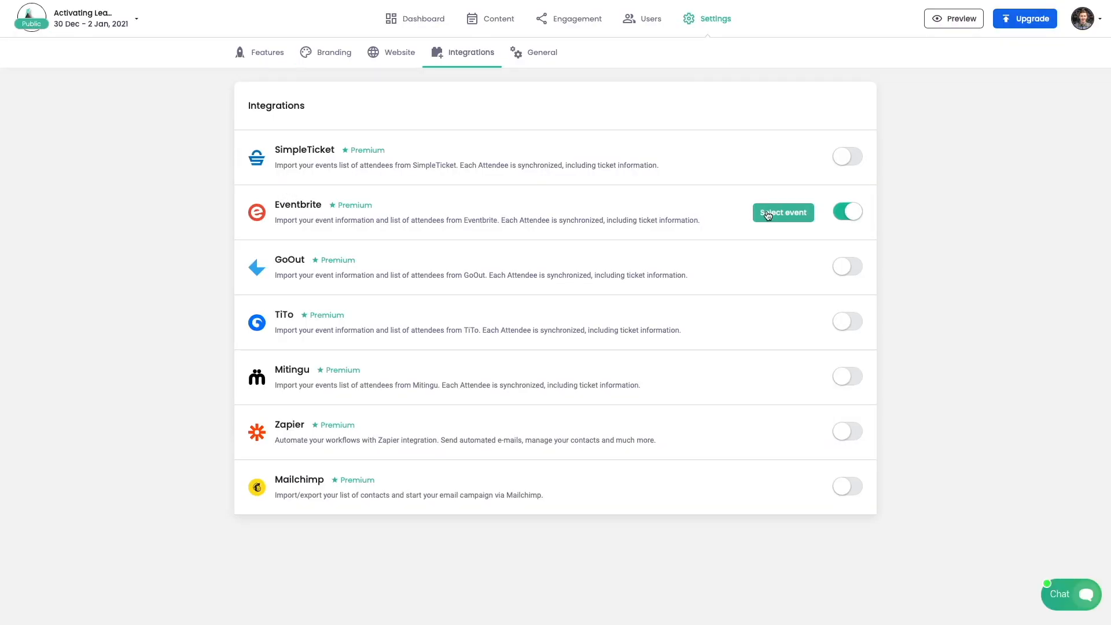
pyautogui.click(783, 212)
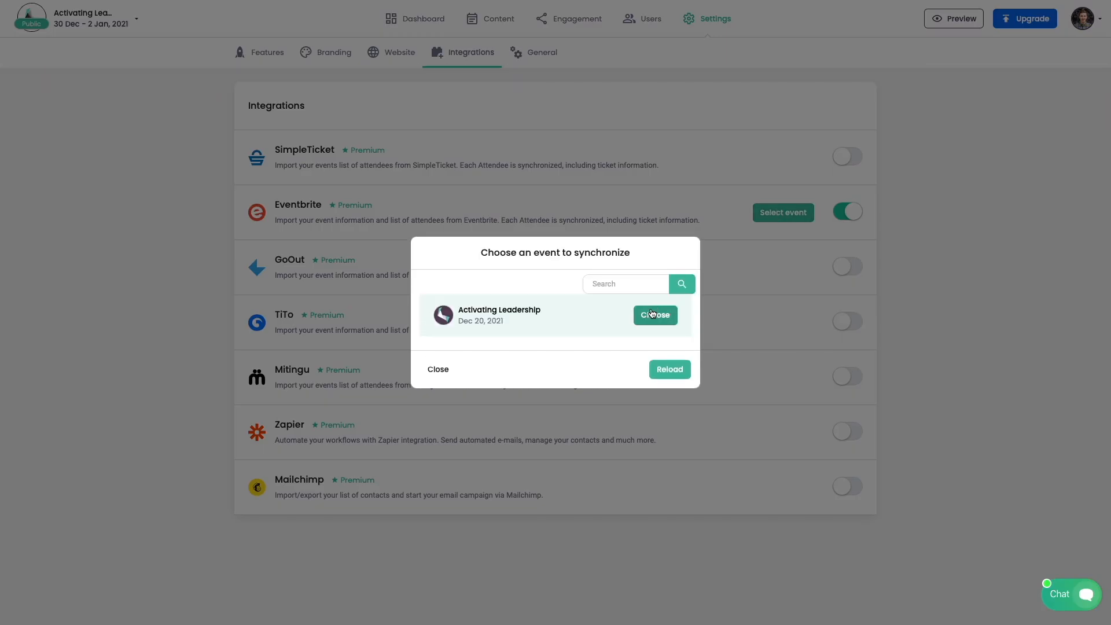
pyautogui.click(655, 315)
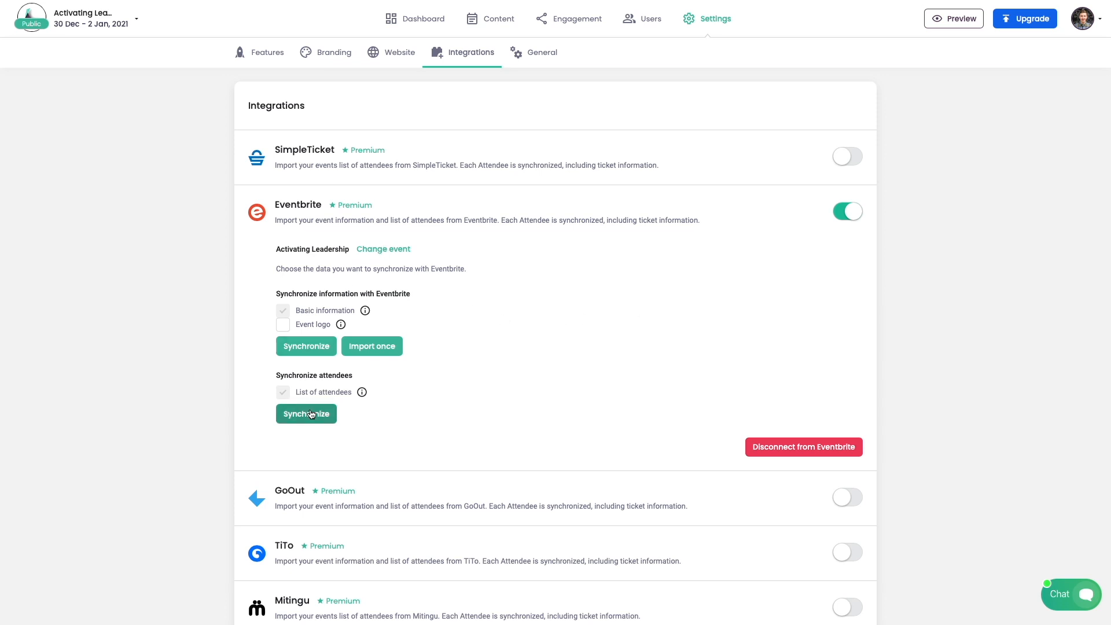
pyautogui.click(578, 18)
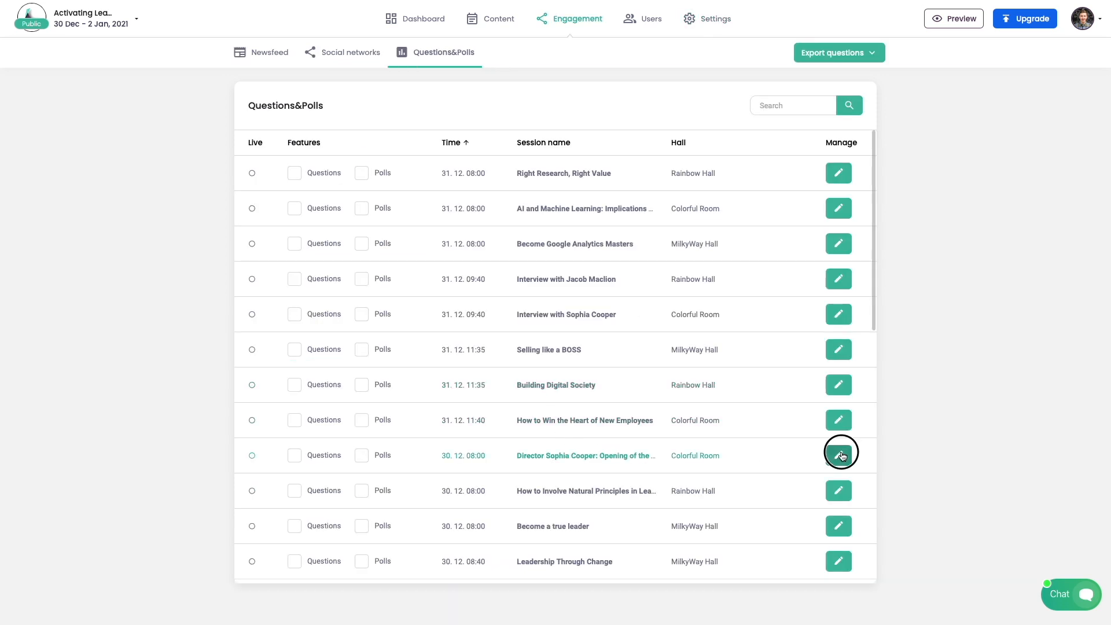
# Turn on live questions for the opening session with automatic approval unchecked.
pyautogui.click(839, 455)
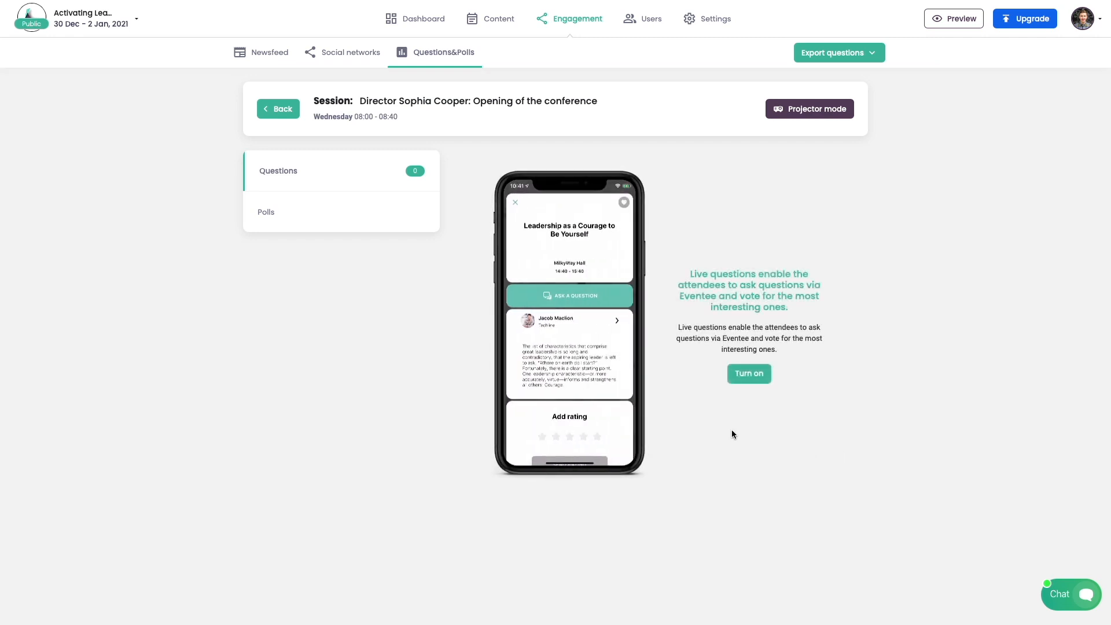
pyautogui.click(749, 373)
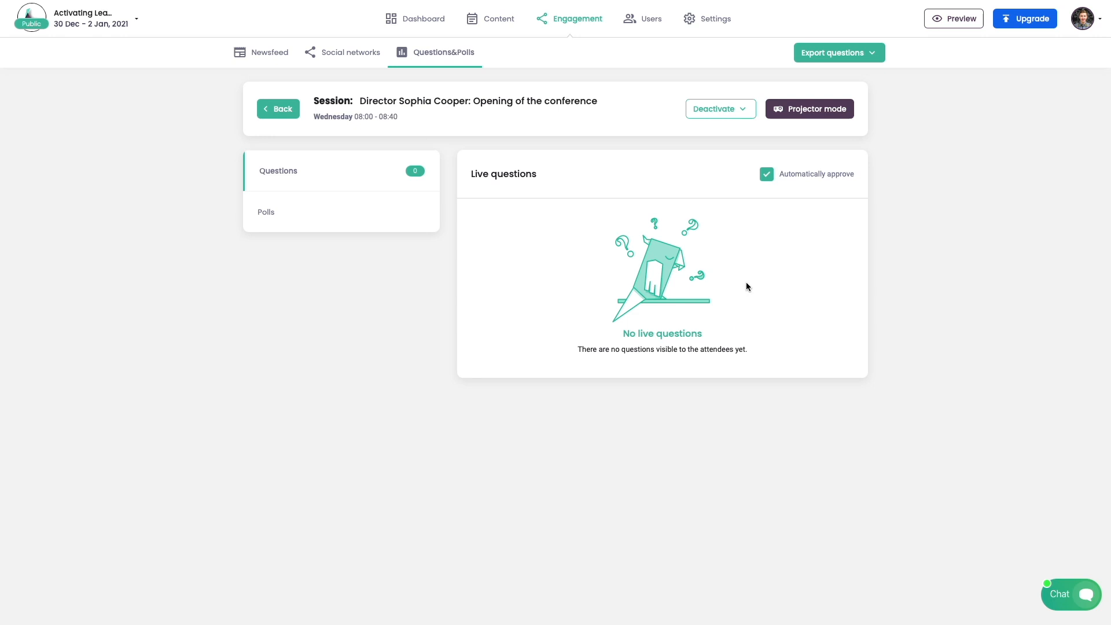
pyautogui.click(766, 173)
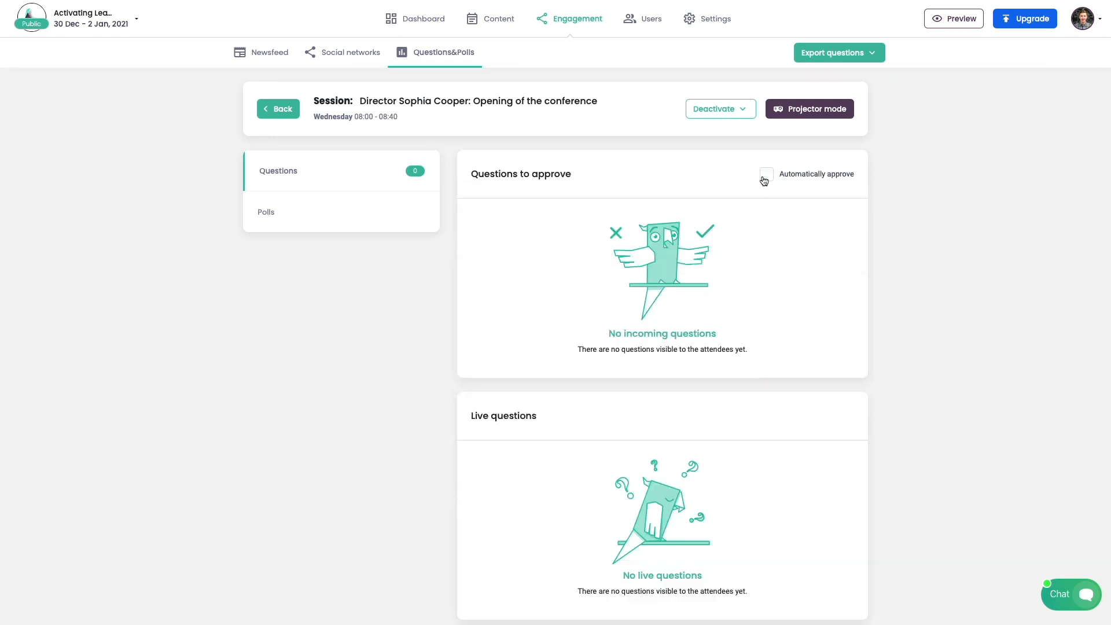
pyautogui.moveTo(738, 177)
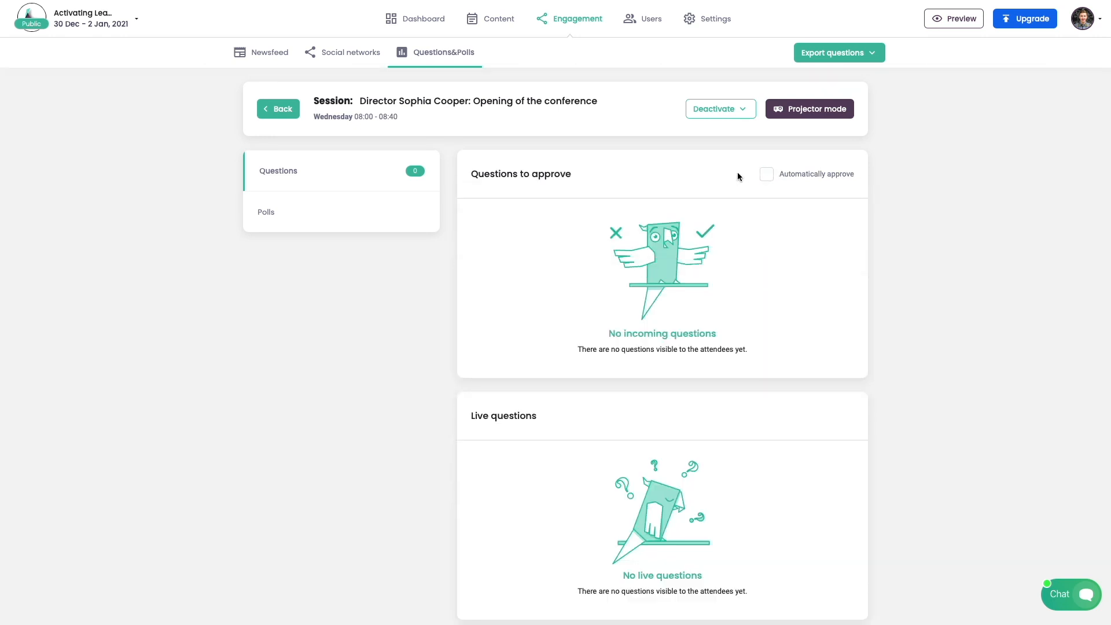
pyautogui.click(953, 19)
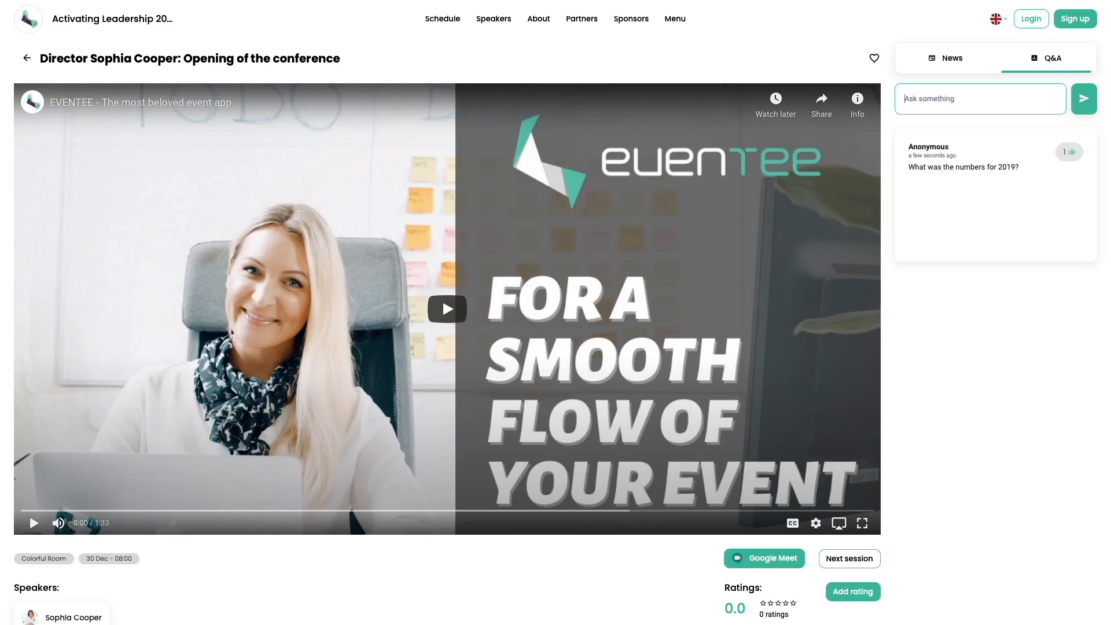
# Post 'My second question' to the opening session's public Q&A.
pyautogui.write('My second question')
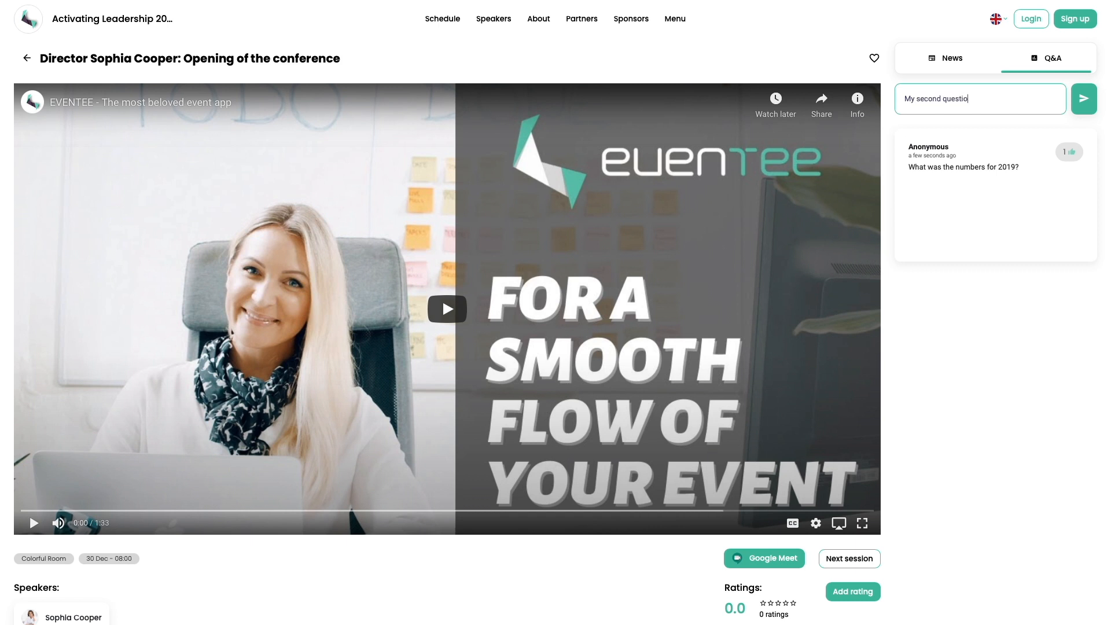
pyautogui.click(1082, 99)
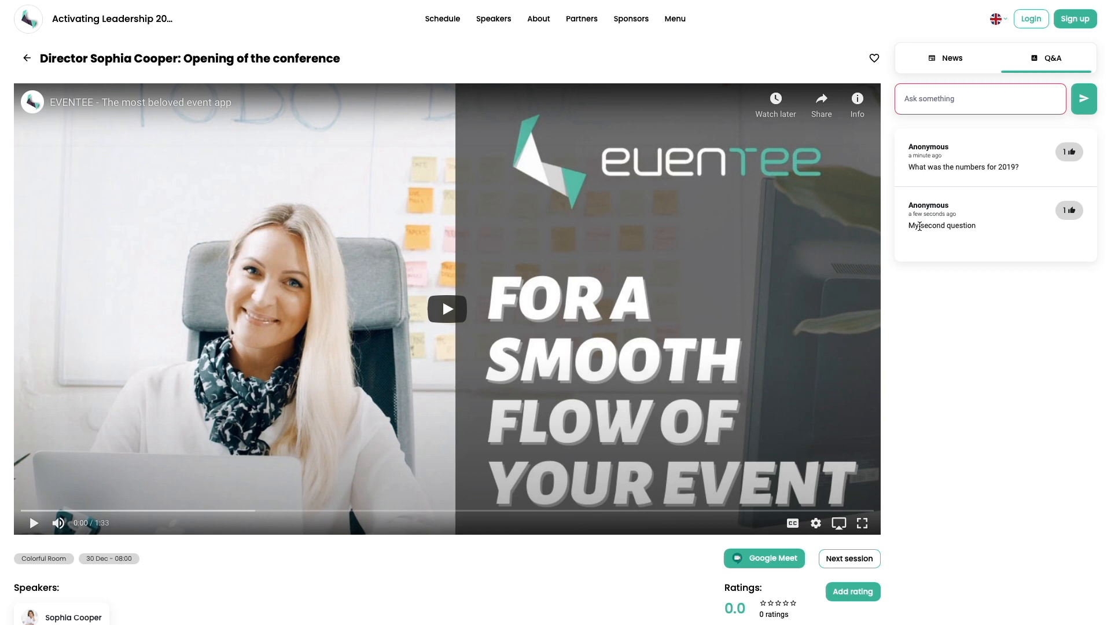
pyautogui.click(1070, 210)
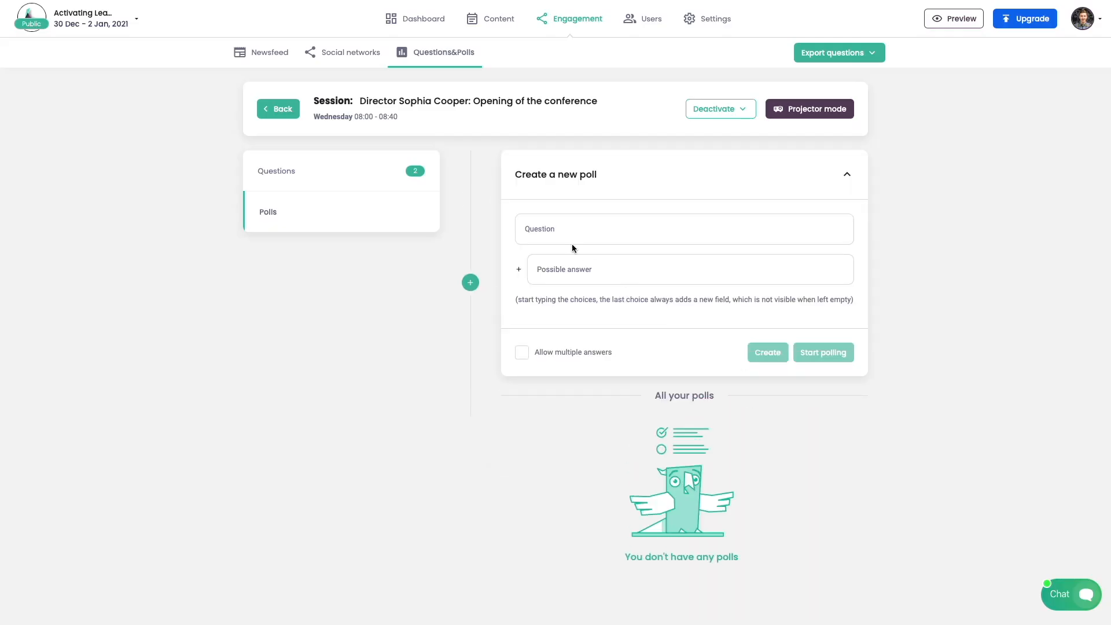
# Create the poll 'What is your favorite type of event?' with In-Person, Virtual, Hybrid.
pyautogui.write('What is your favorit')
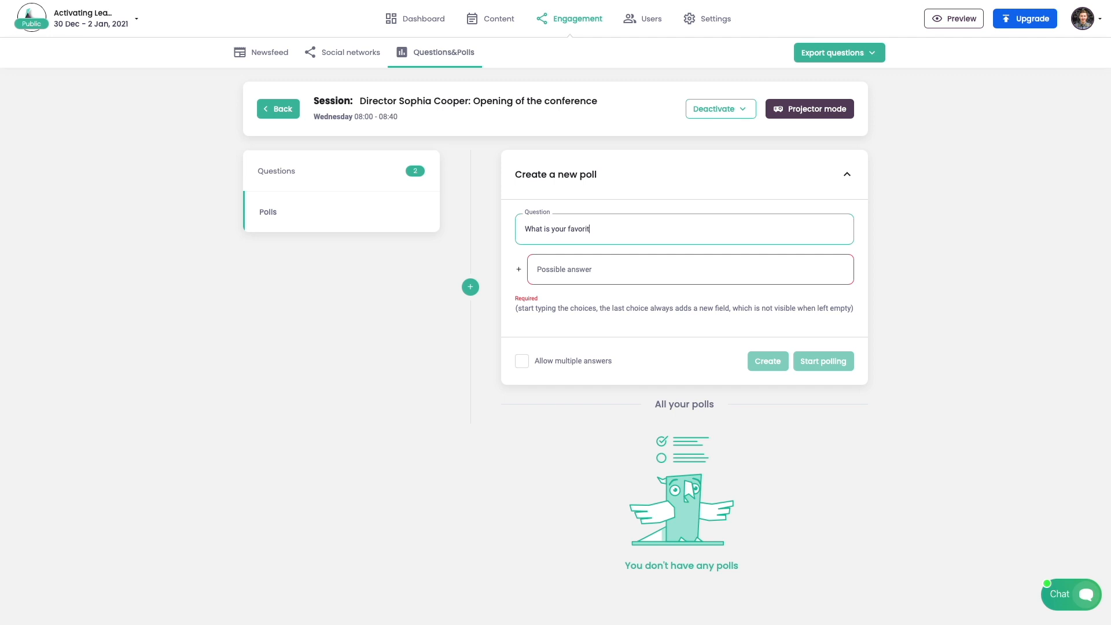
pyautogui.write('e type of event?')
pyautogui.write('Hybrid')
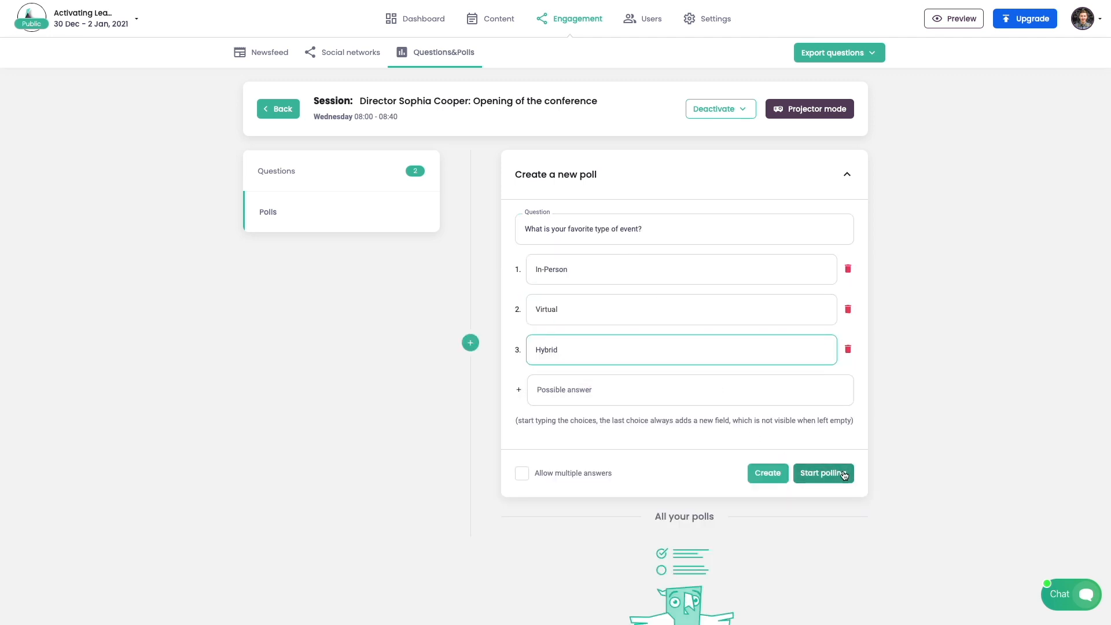
pyautogui.moveTo(591, 473)
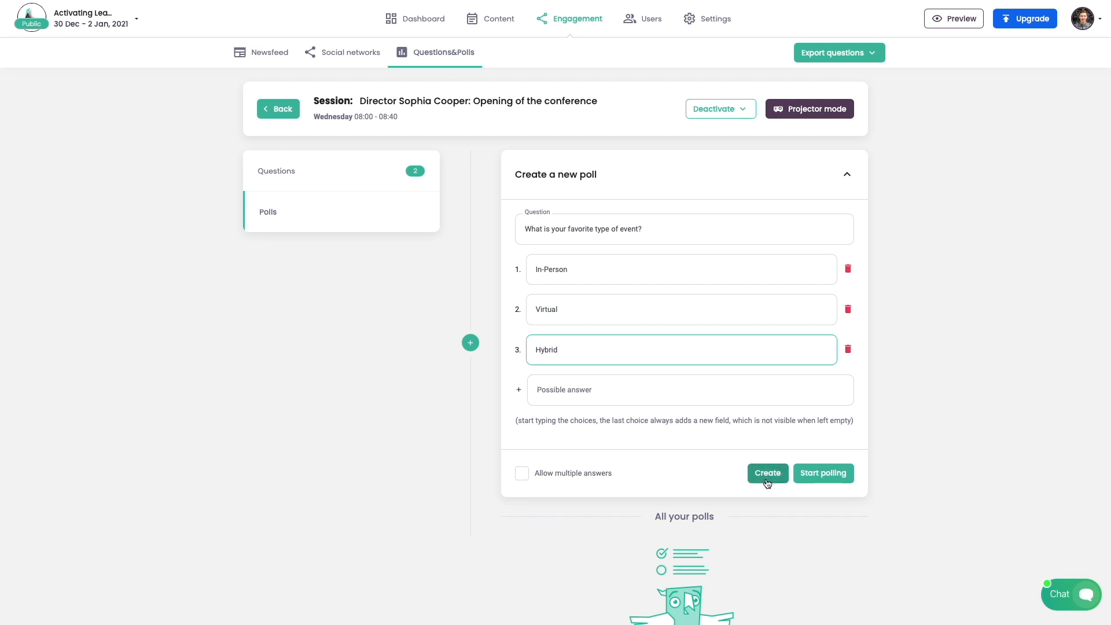
pyautogui.click(767, 473)
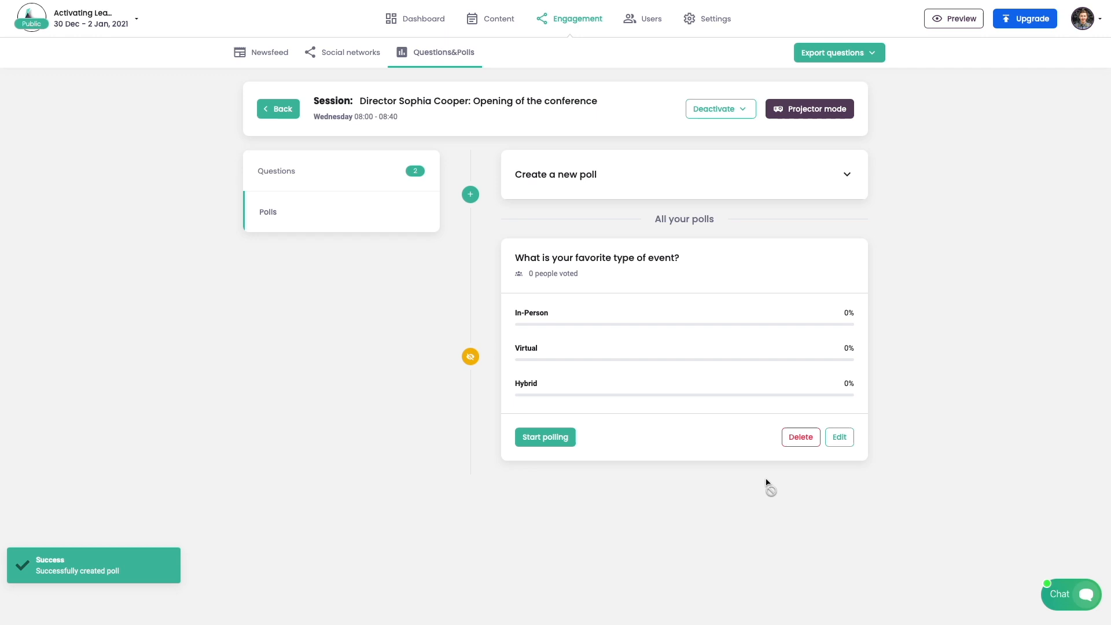
# Start the poll and cast an In-Person vote from the attendee view.
pyautogui.click(544, 436)
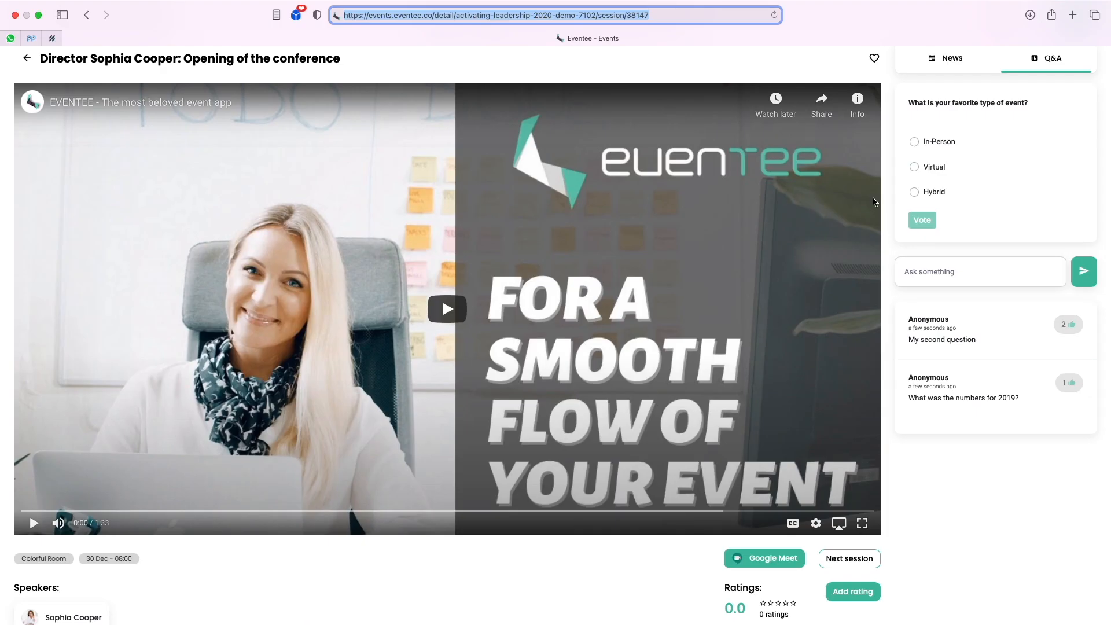
pyautogui.click(914, 141)
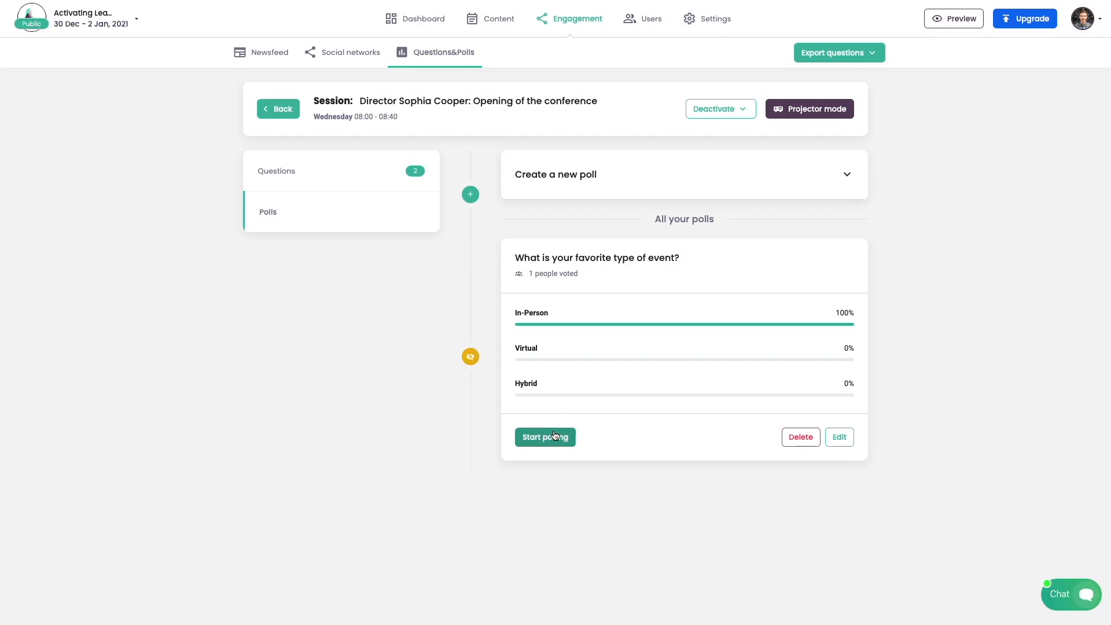
pyautogui.click(350, 52)
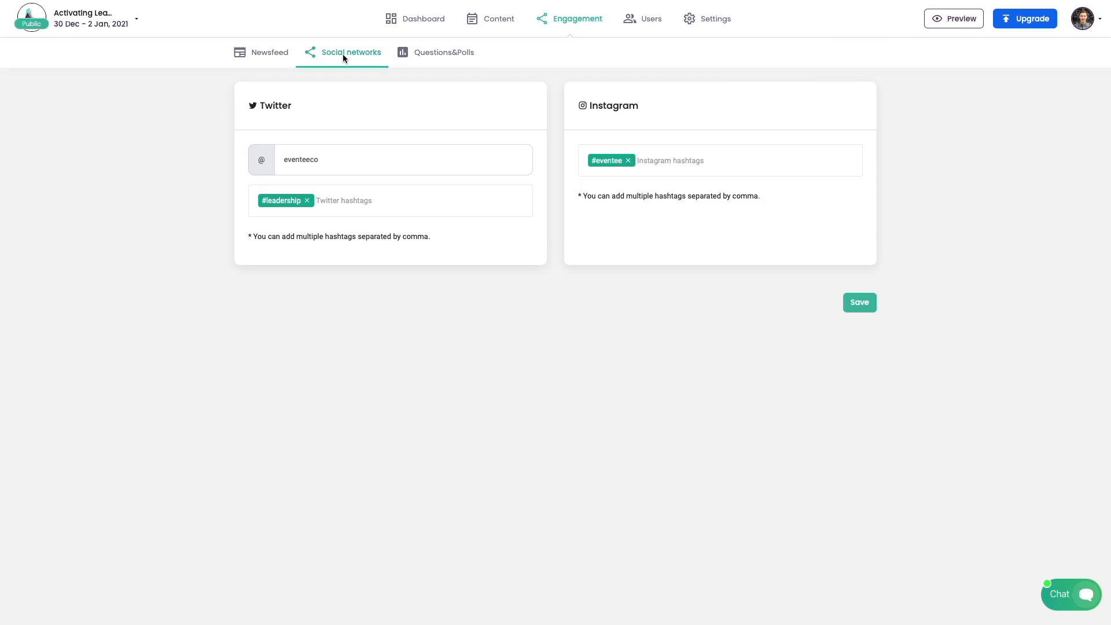
pyautogui.moveTo(340, 160)
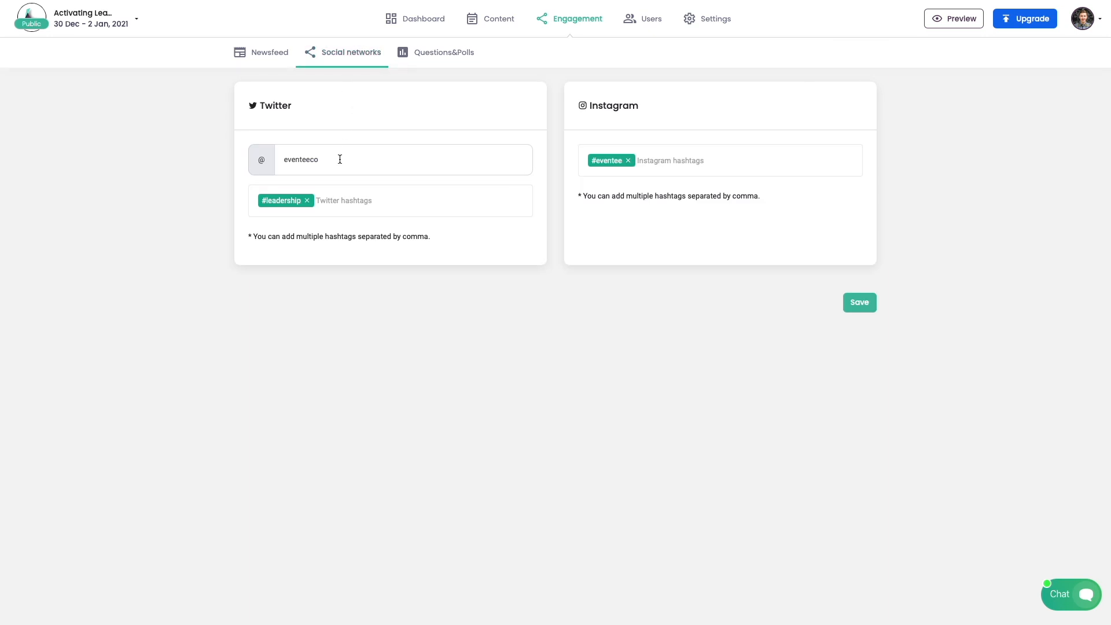
pyautogui.click(373, 200)
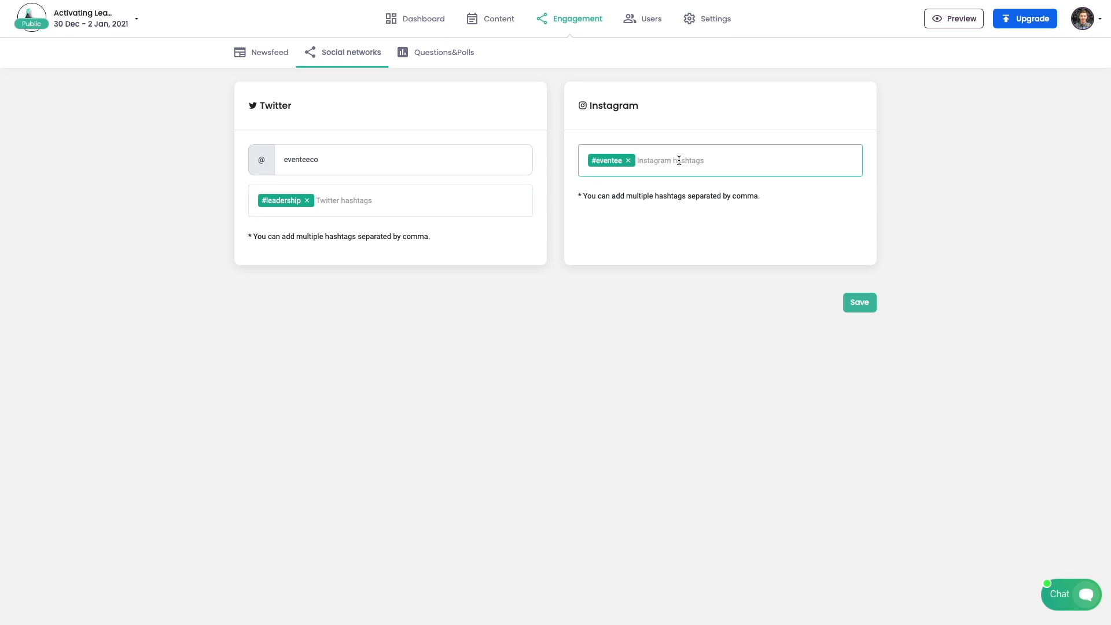
pyautogui.click(269, 52)
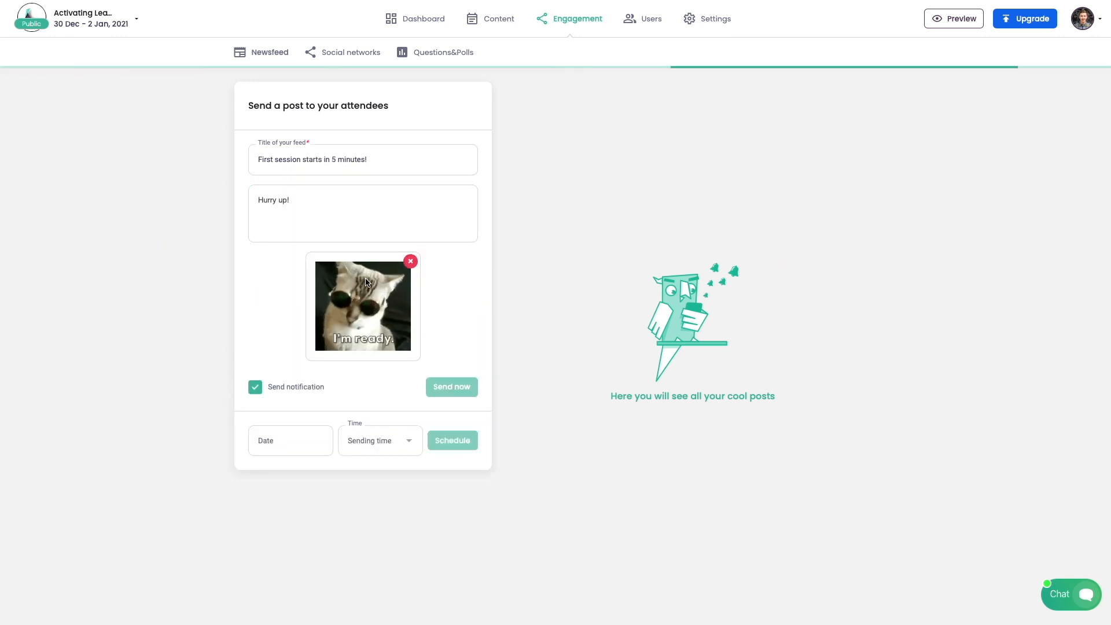
# Send the 'First session starts in 5 minutes!' post to attendees now.
pyautogui.click(451, 388)
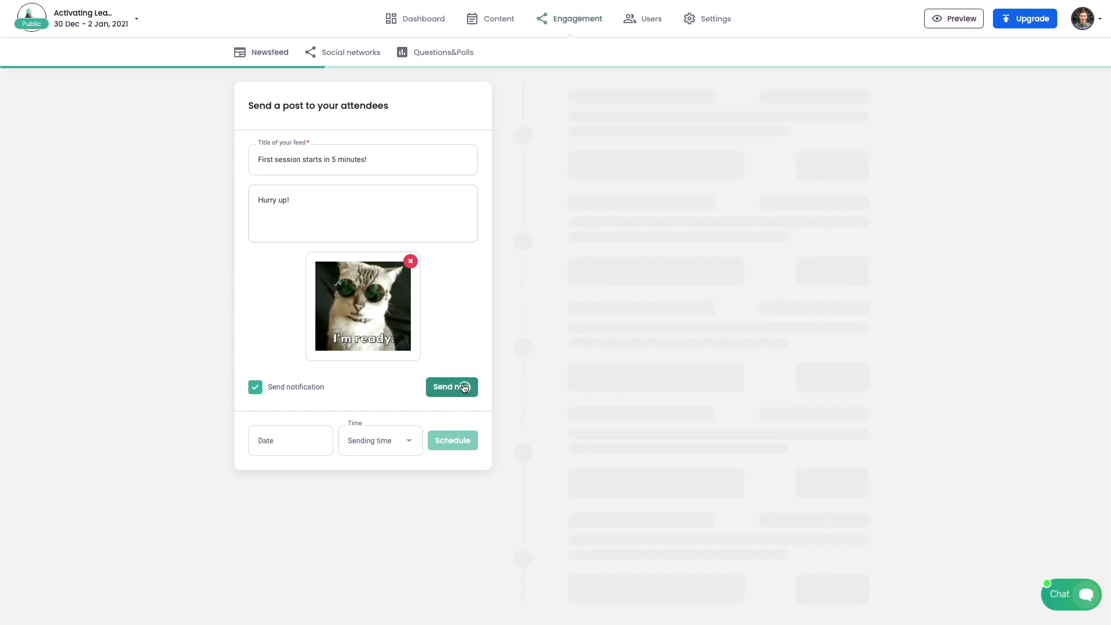
pyautogui.click(452, 387)
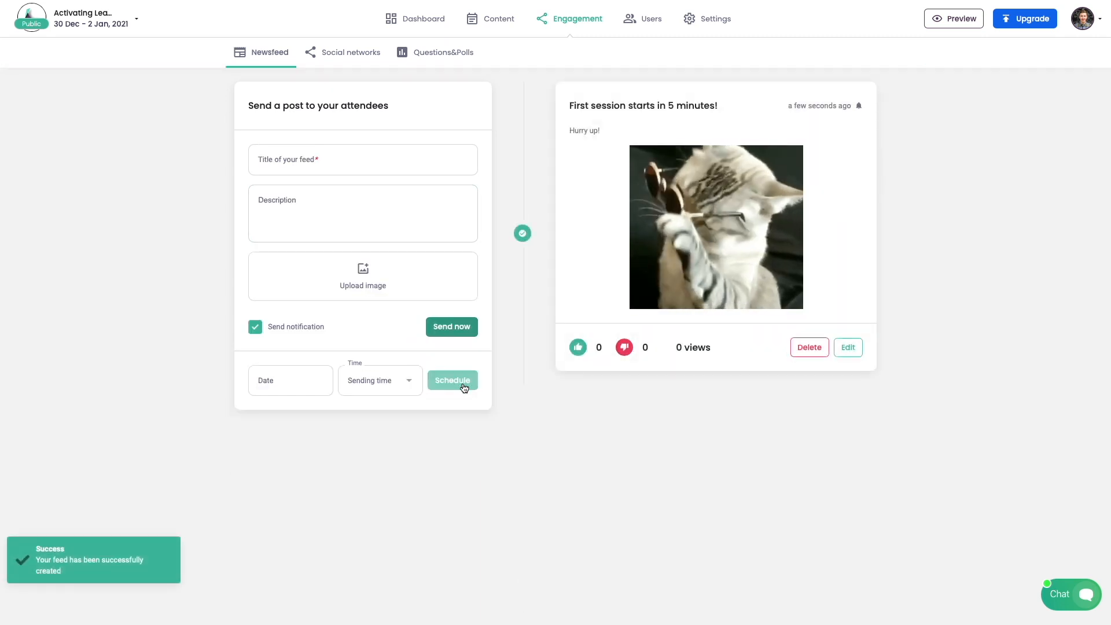
pyautogui.click(953, 19)
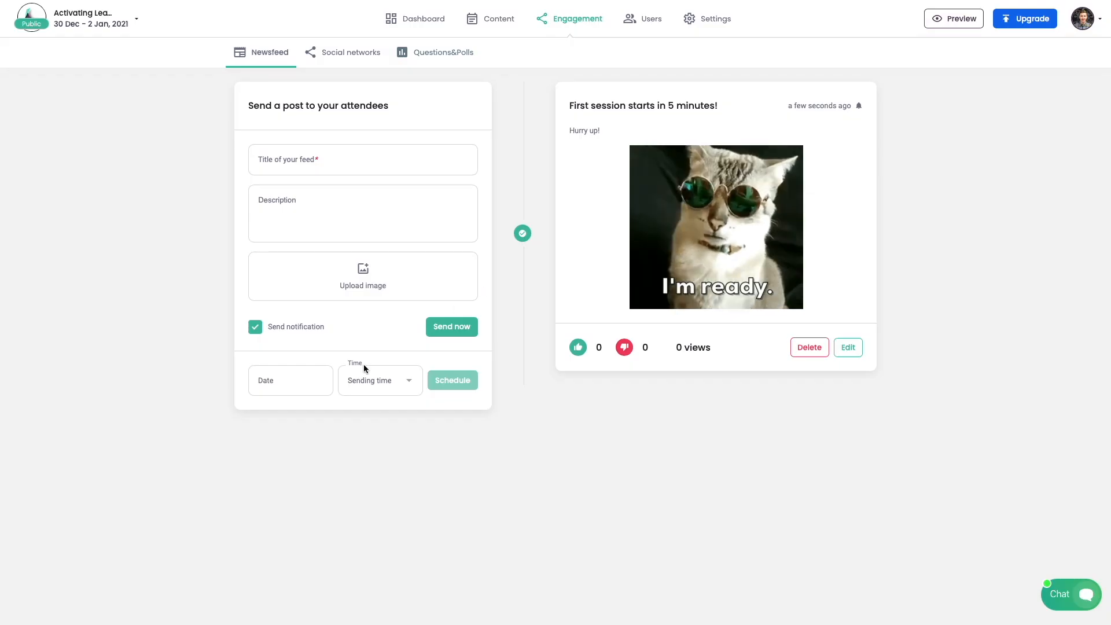
# Pick 19 March 2021 as the date for a scheduled post.
pyautogui.click(290, 379)
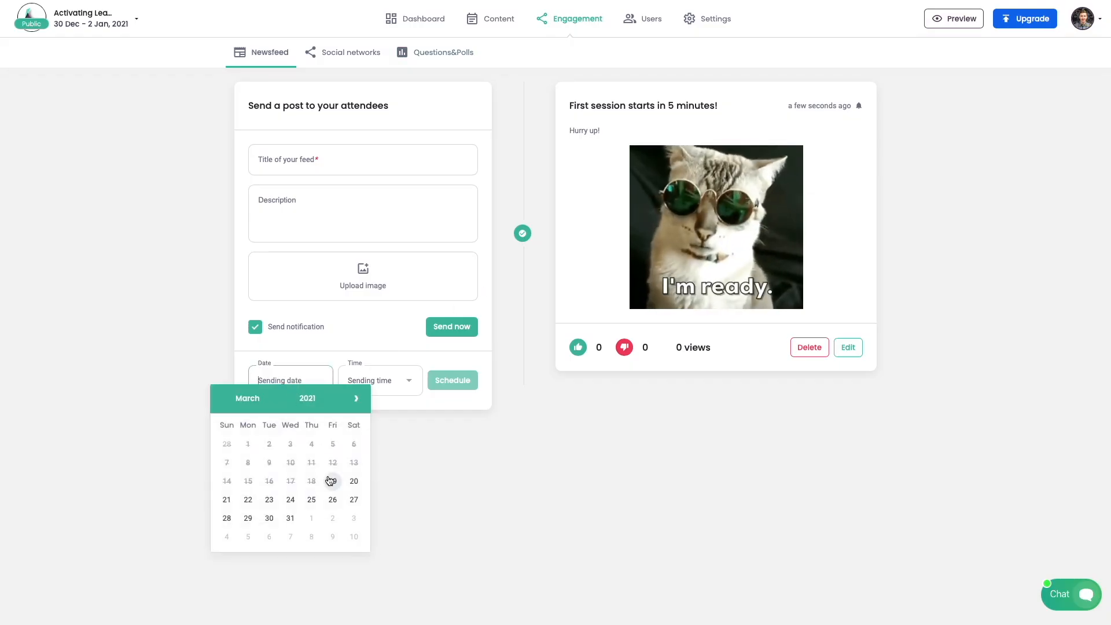
pyautogui.click(332, 480)
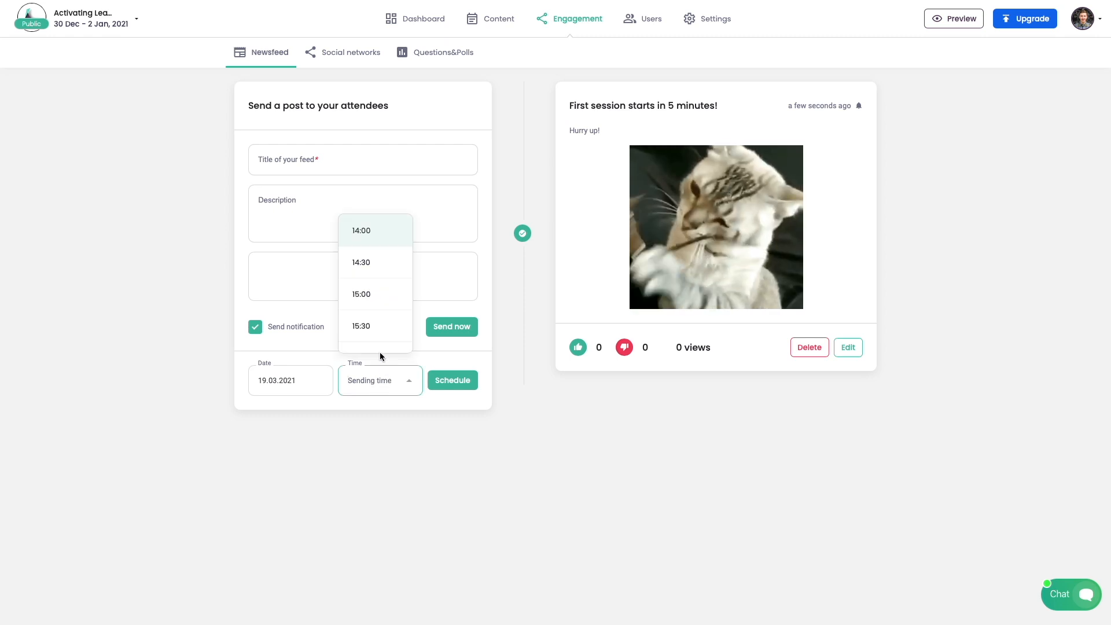
pyautogui.click(715, 19)
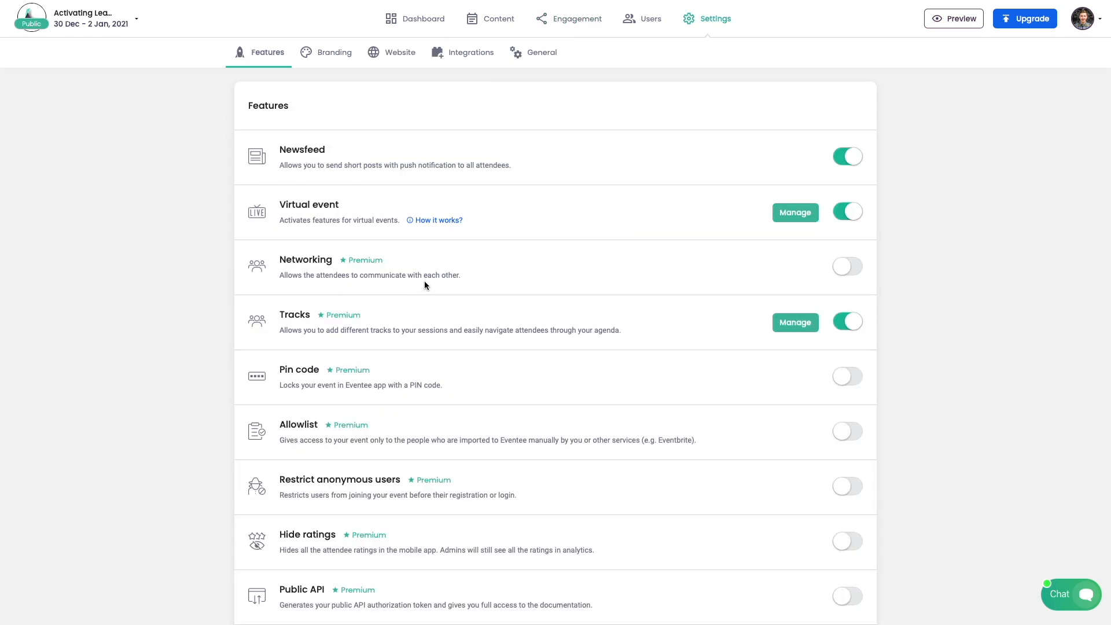
pyautogui.moveTo(670, 50)
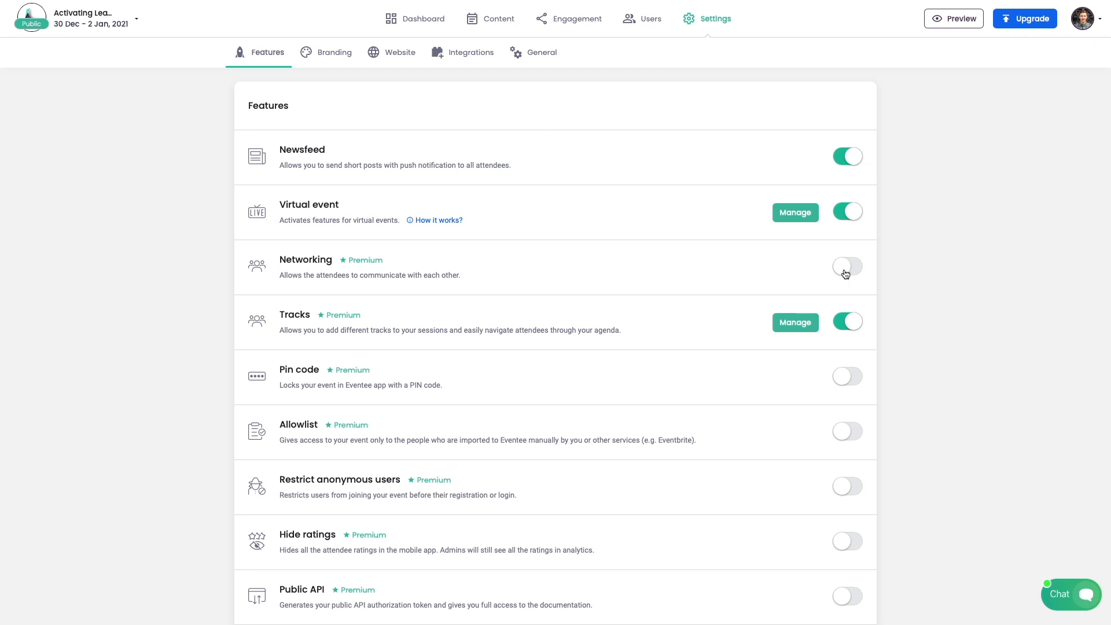
# Switch on the Networking feature in the event settings.
pyautogui.click(847, 267)
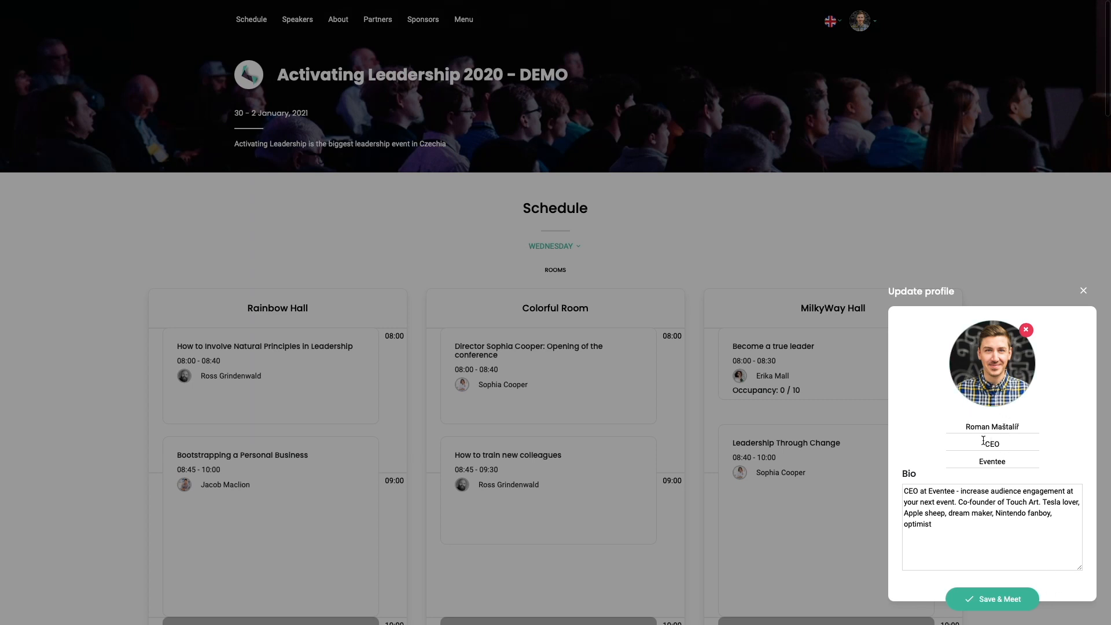
# Save the attendee profile and reopen Networking to find people to meet.
pyautogui.click(992, 599)
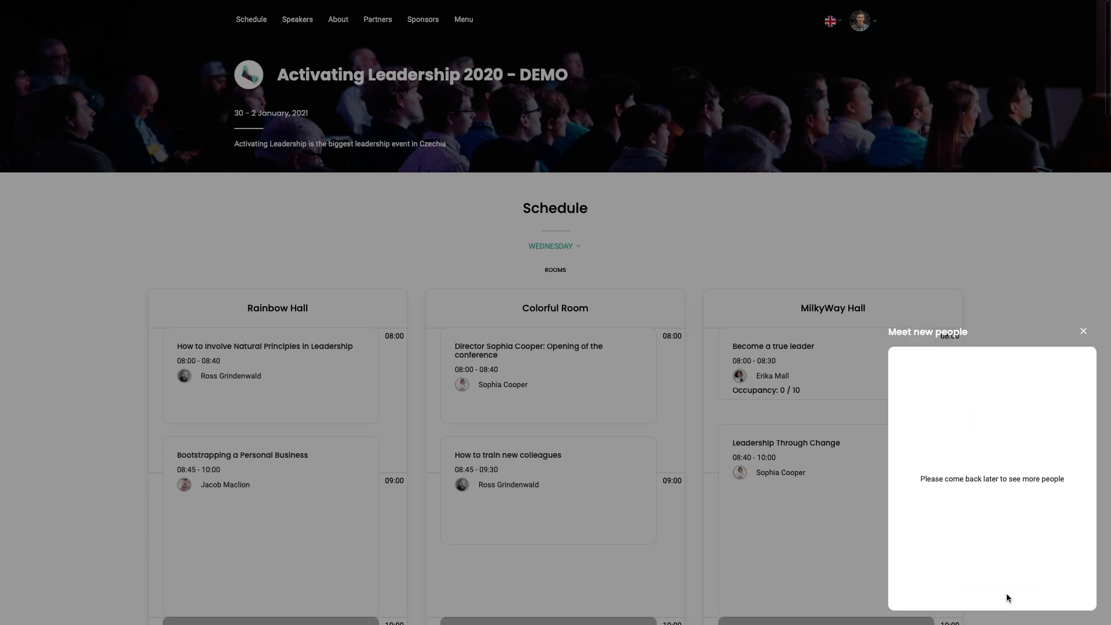
pyautogui.moveTo(945, 496)
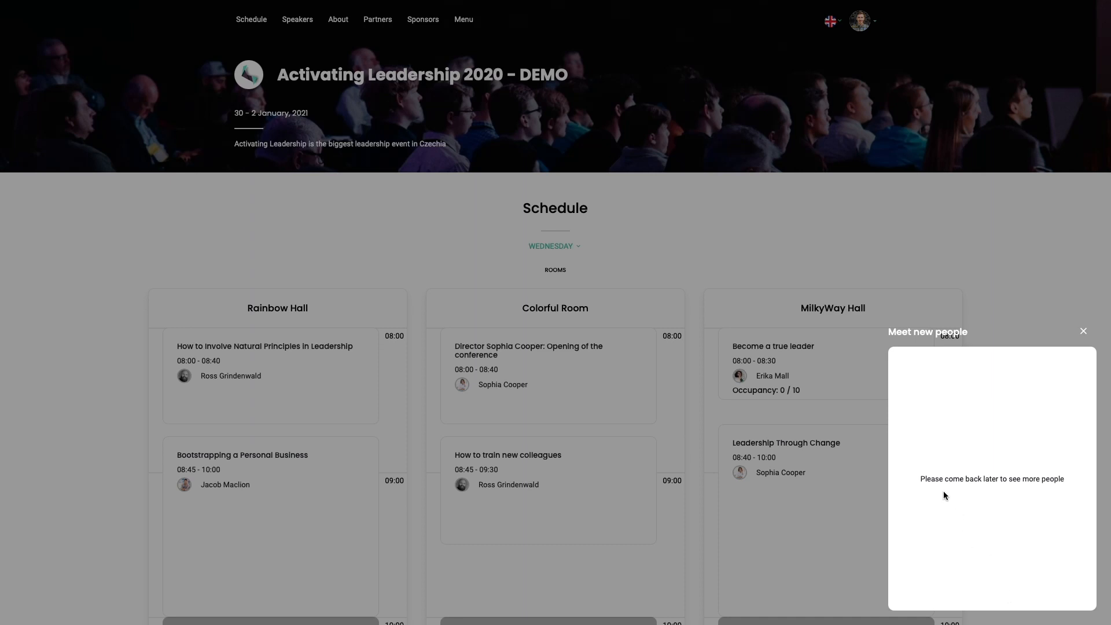
pyautogui.click(1084, 331)
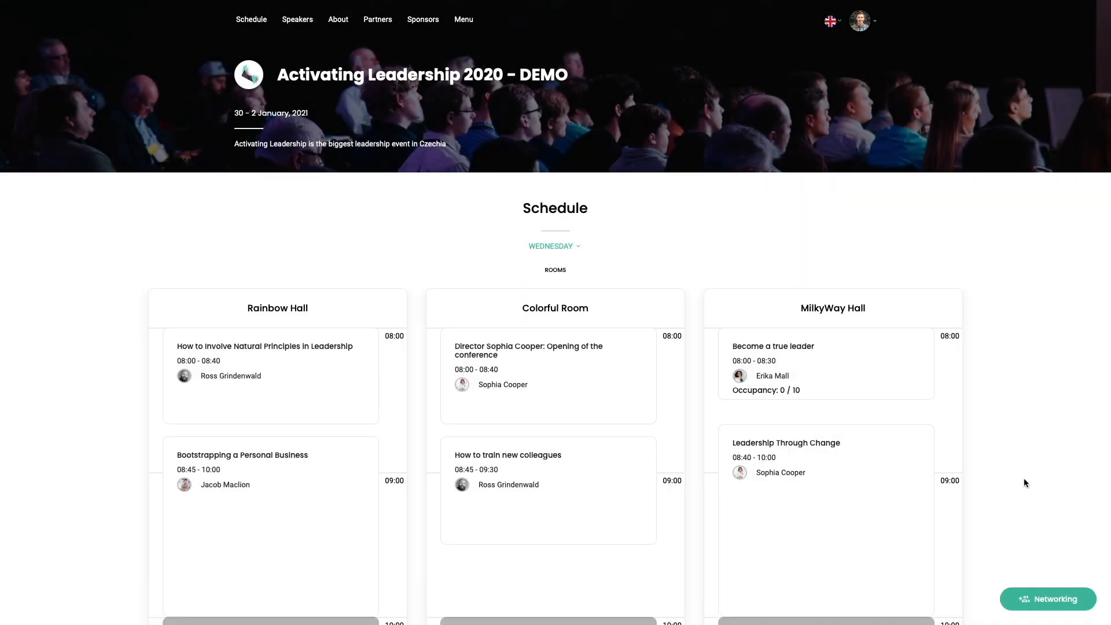
pyautogui.click(1048, 599)
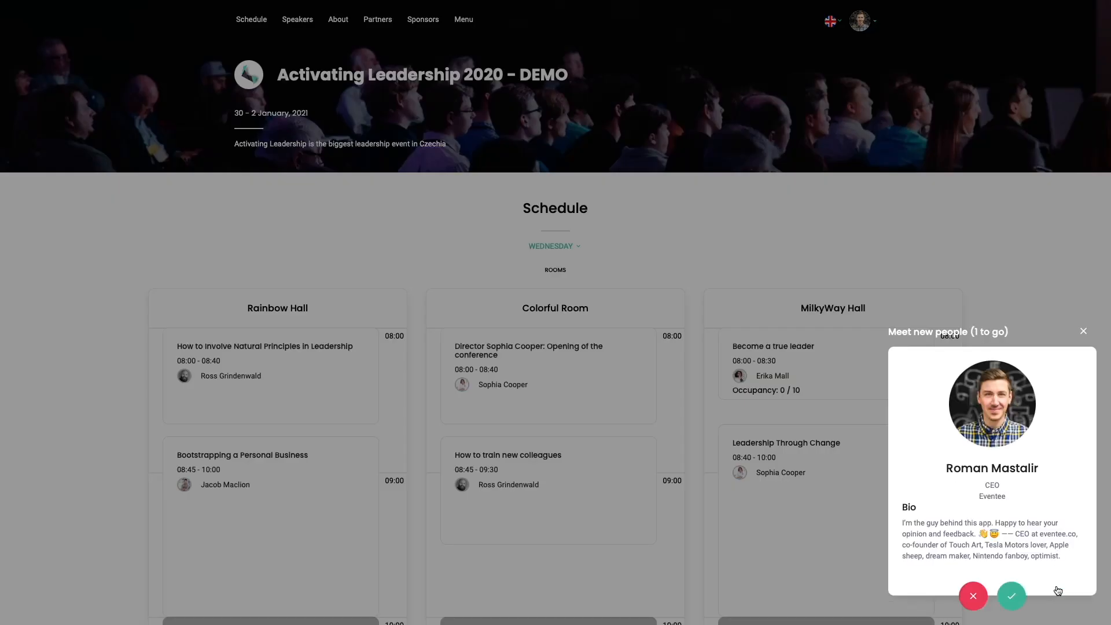
pyautogui.moveTo(1011, 400)
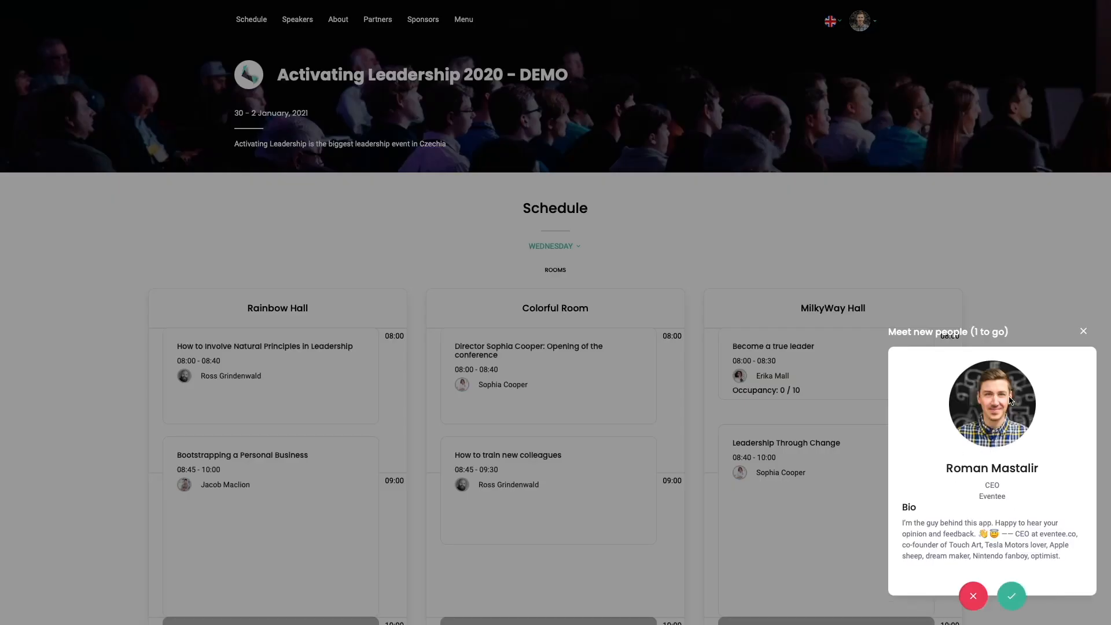
pyautogui.click(1012, 597)
pyautogui.write('Hello')
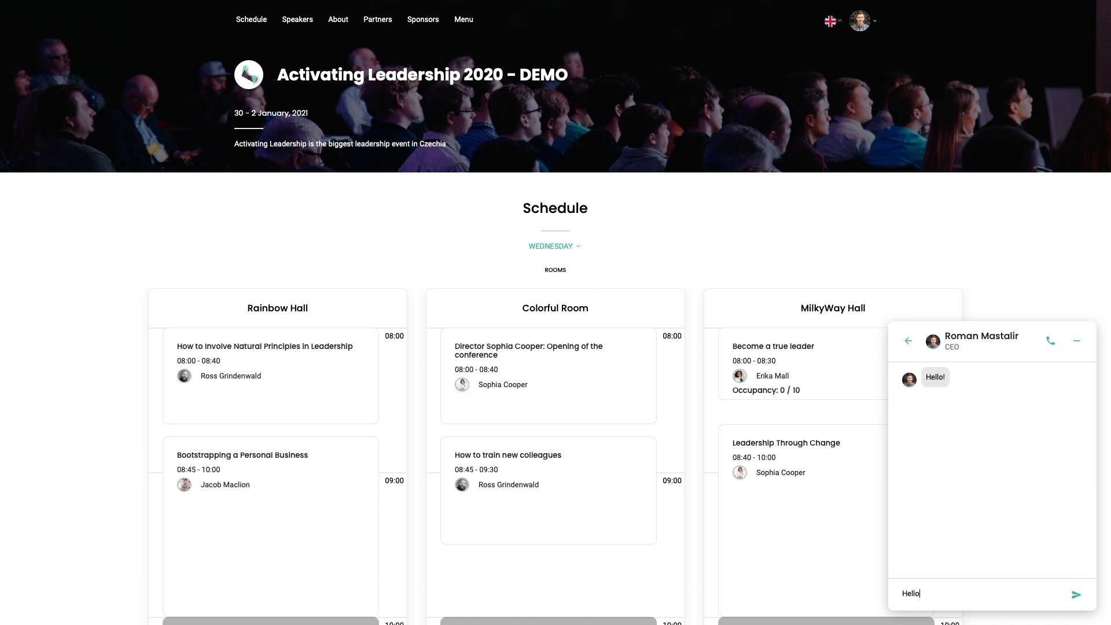
pyautogui.click(1077, 594)
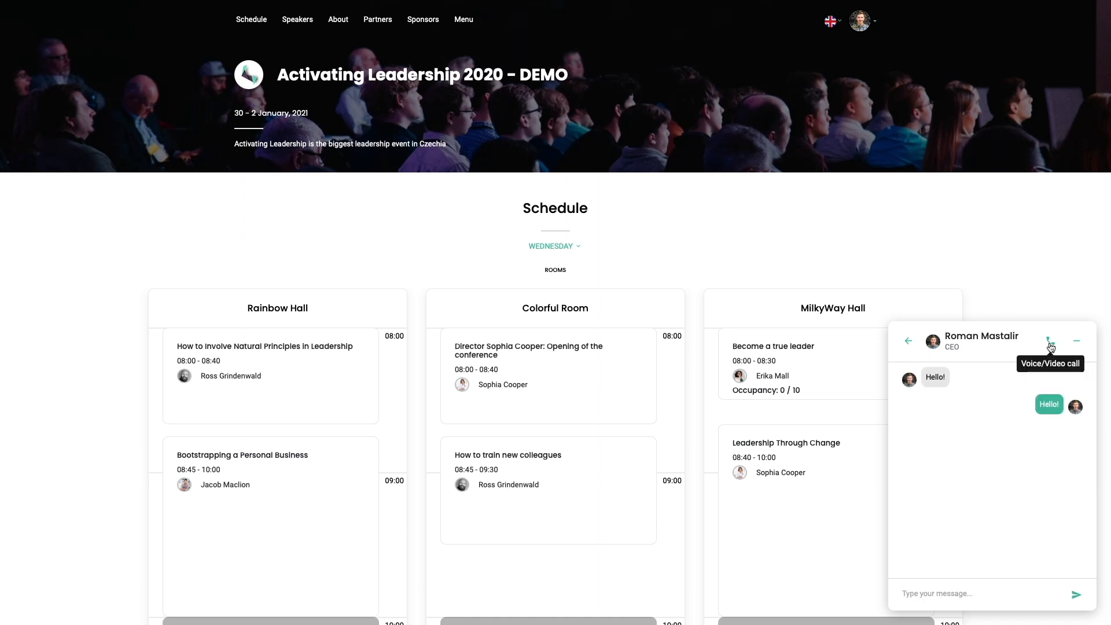
pyautogui.click(1052, 341)
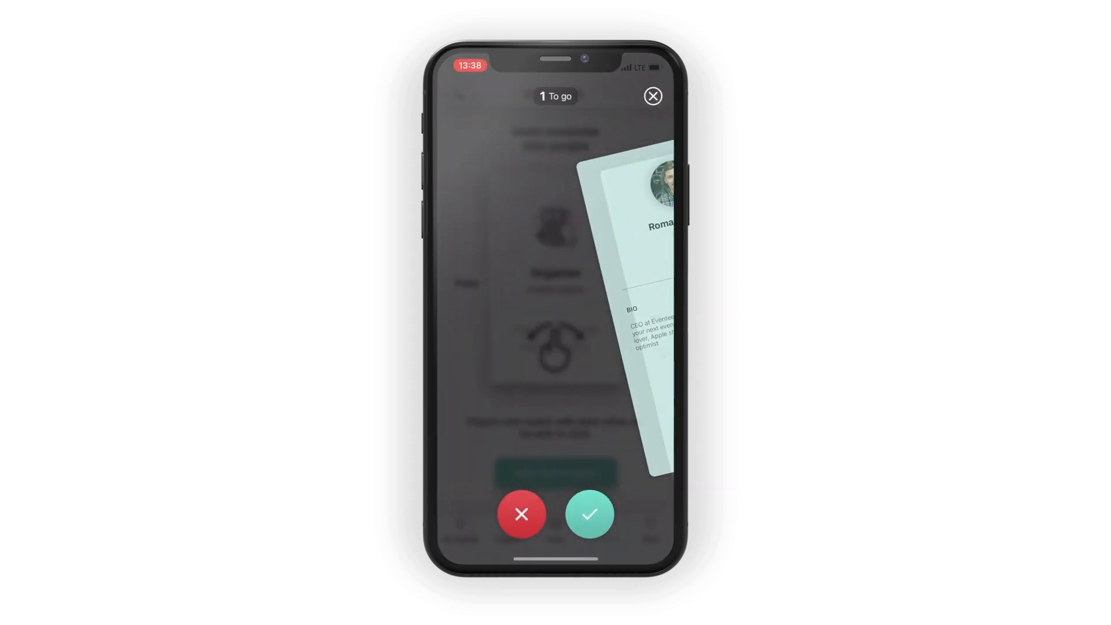
pyautogui.click(590, 514)
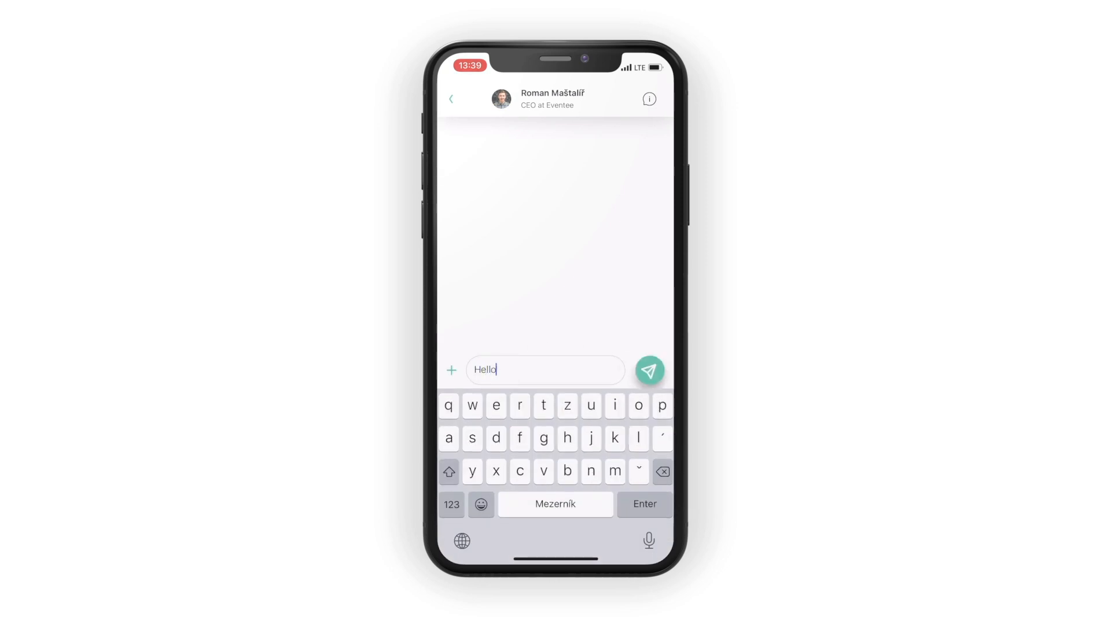
pyautogui.click(649, 369)
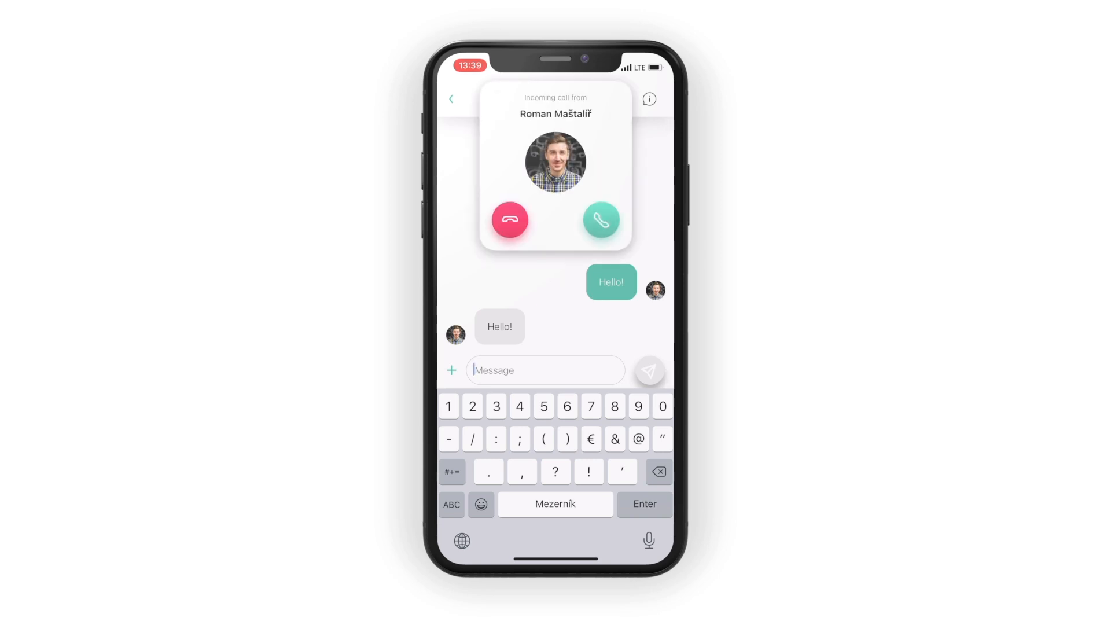
pyautogui.click(601, 220)
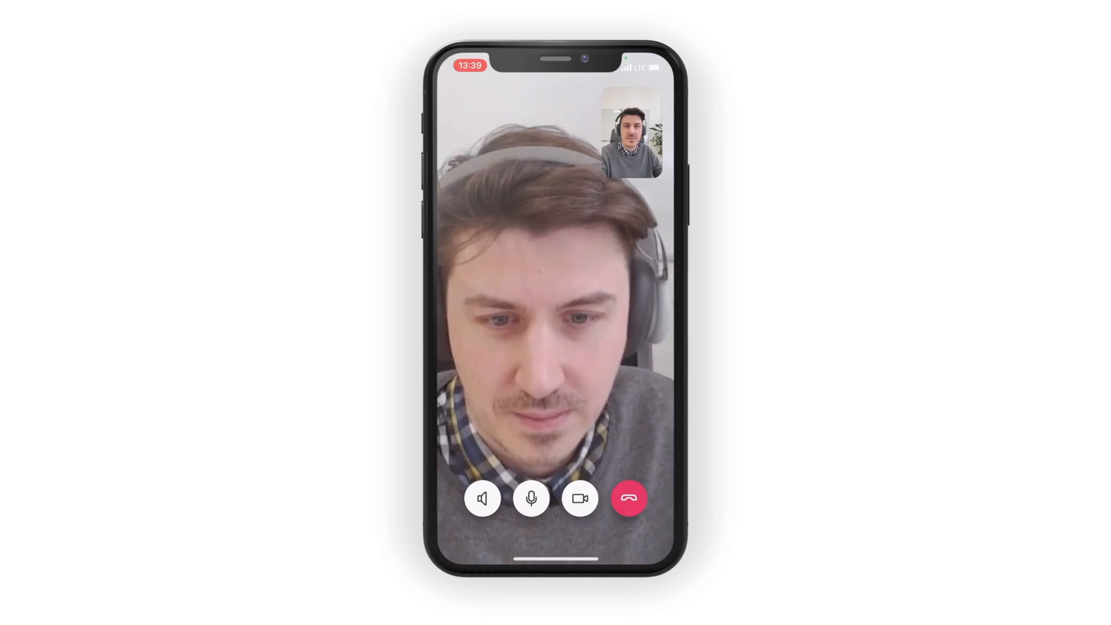